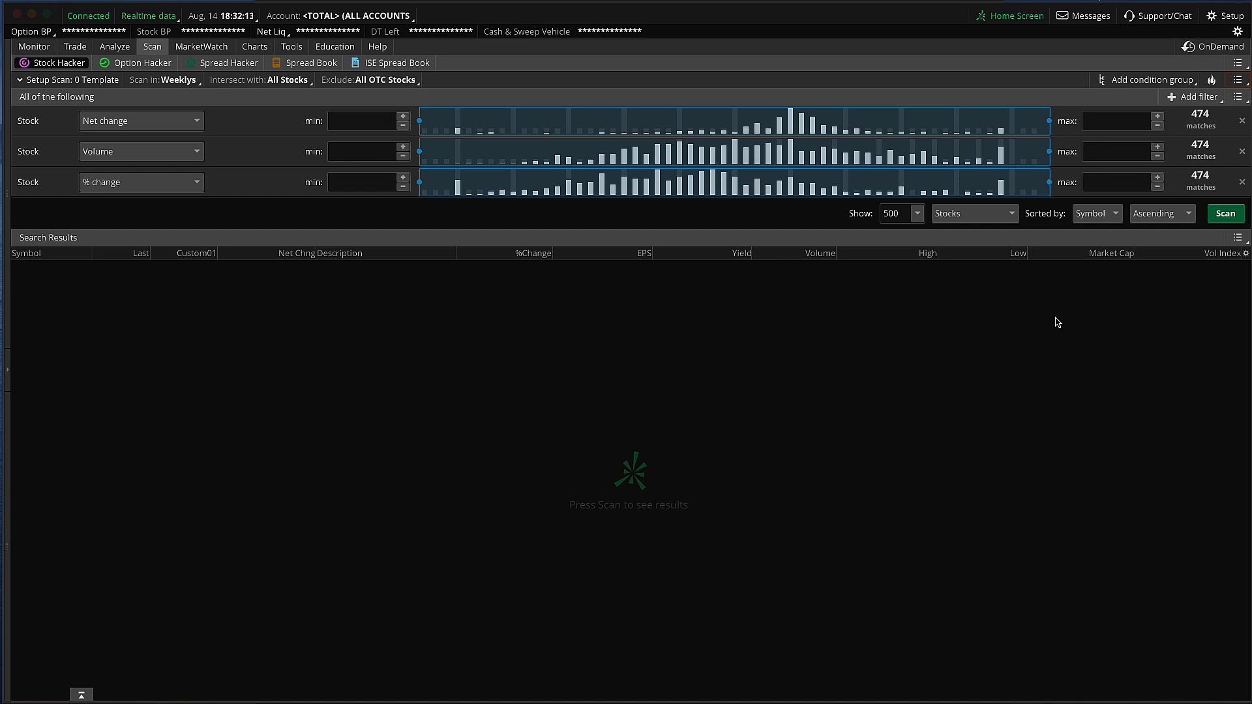
mouse_move(906, 367)
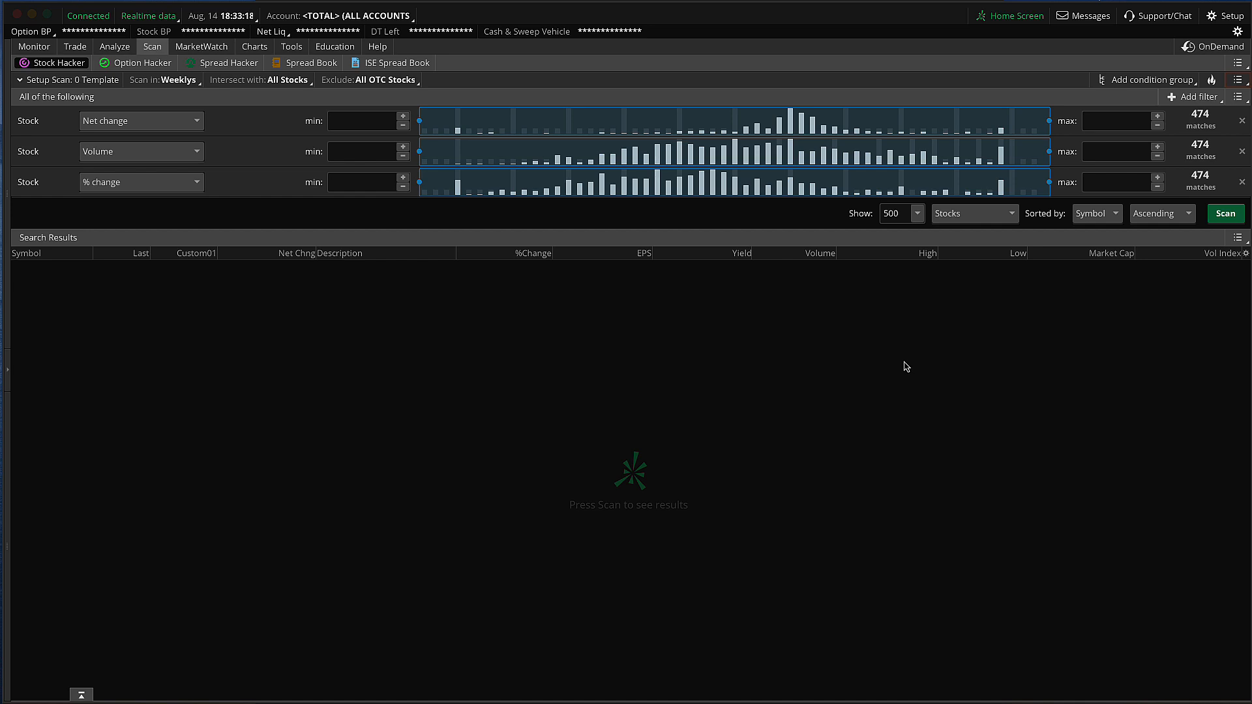
mouse_move(1218, 245)
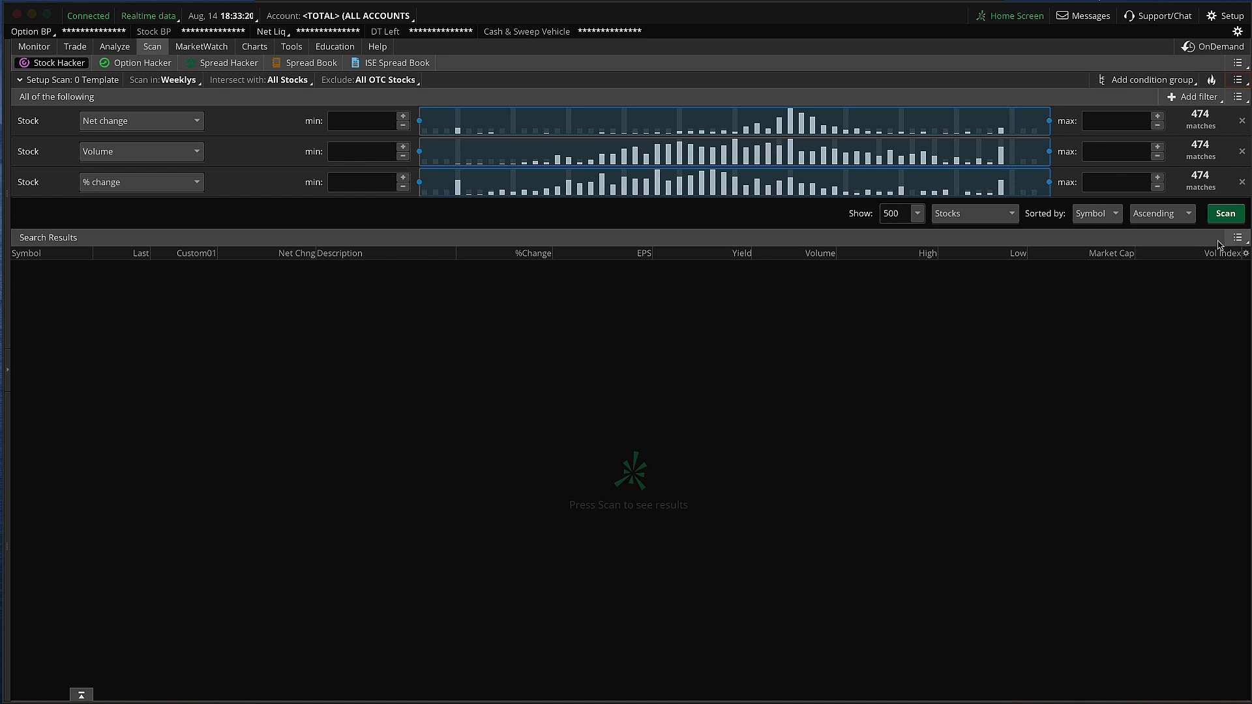
Step: Open the Search Results options offering to save as a watchlist or alert on changes
click(1237, 238)
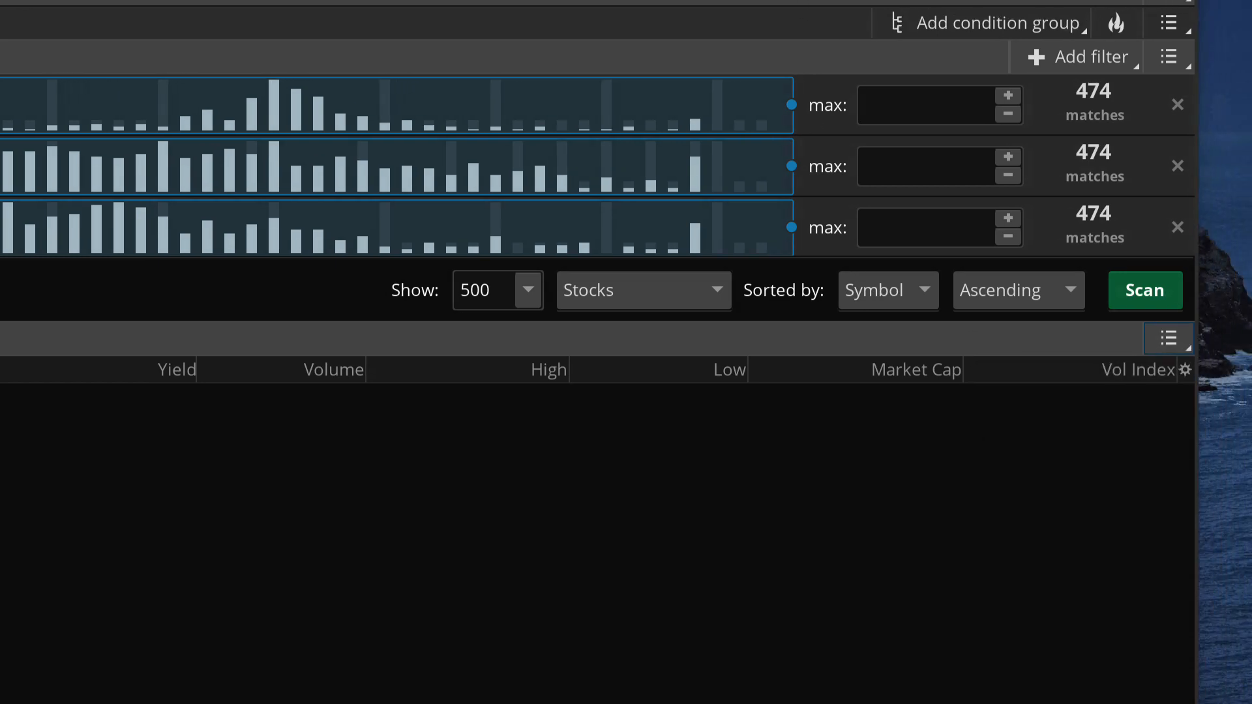
click(1169, 338)
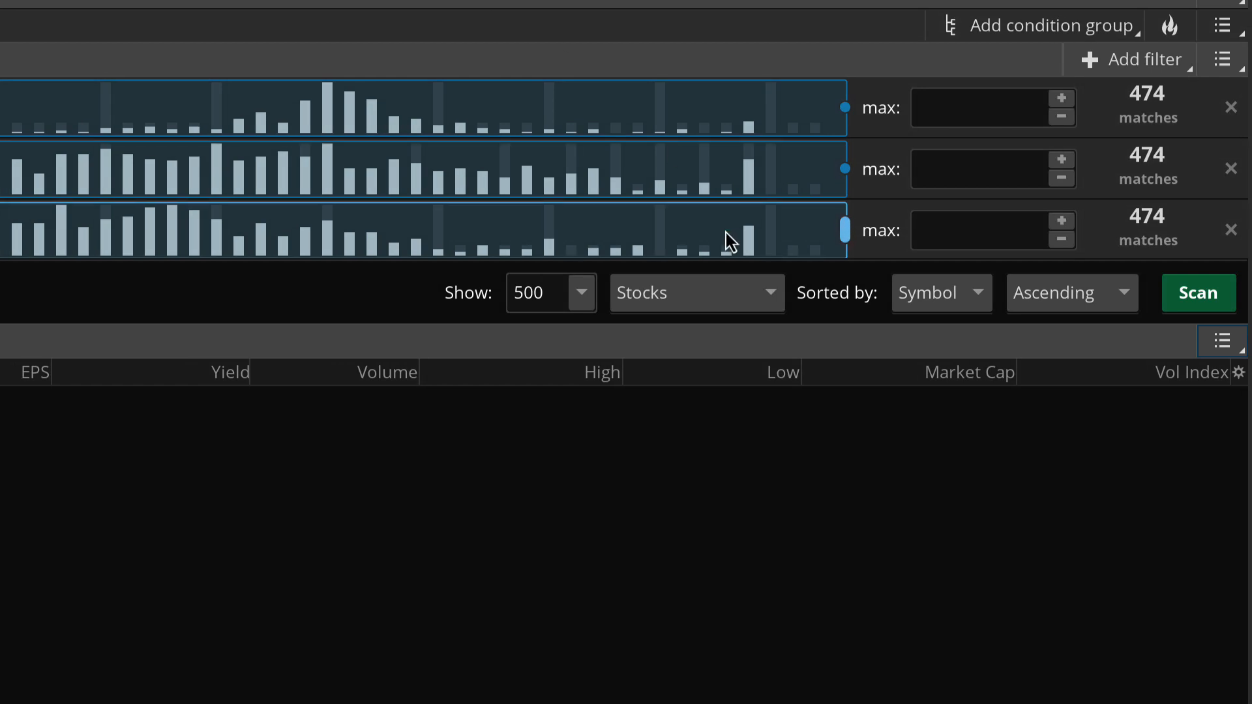
click(1223, 341)
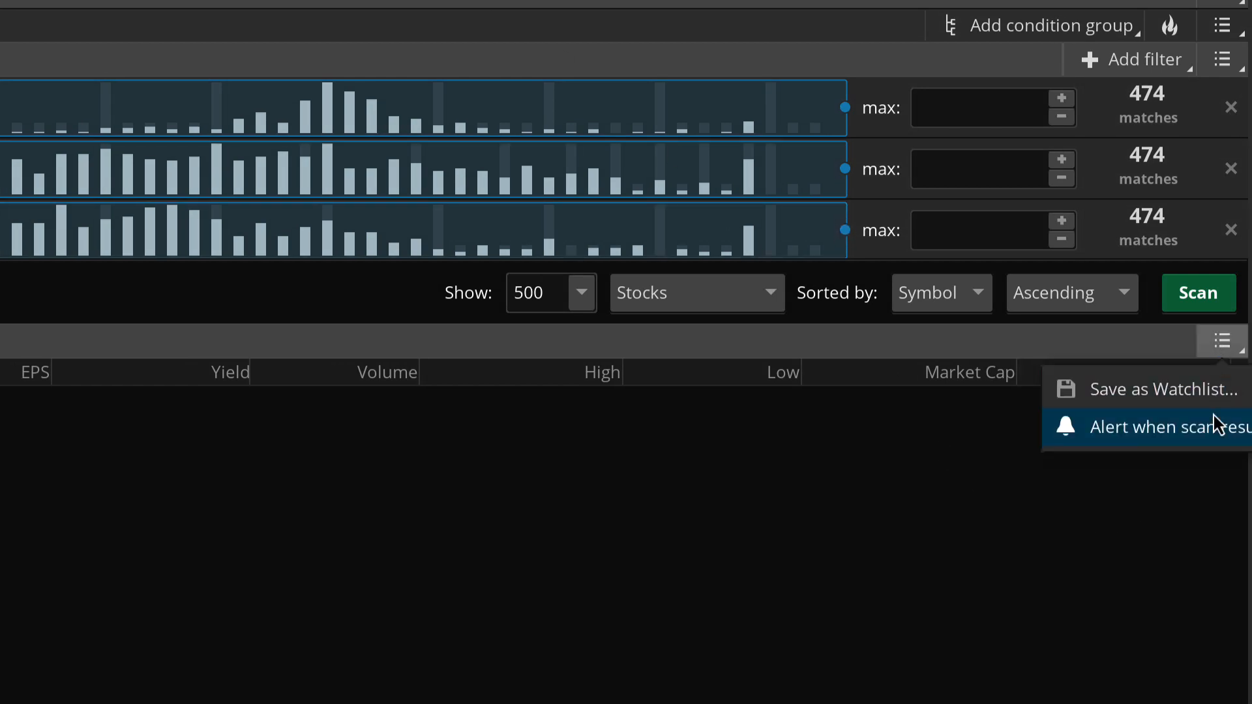
Step: Start a scan-change alert for 0 Template, keeping the 'symbol added' event, and focus the note field
click(1171, 426)
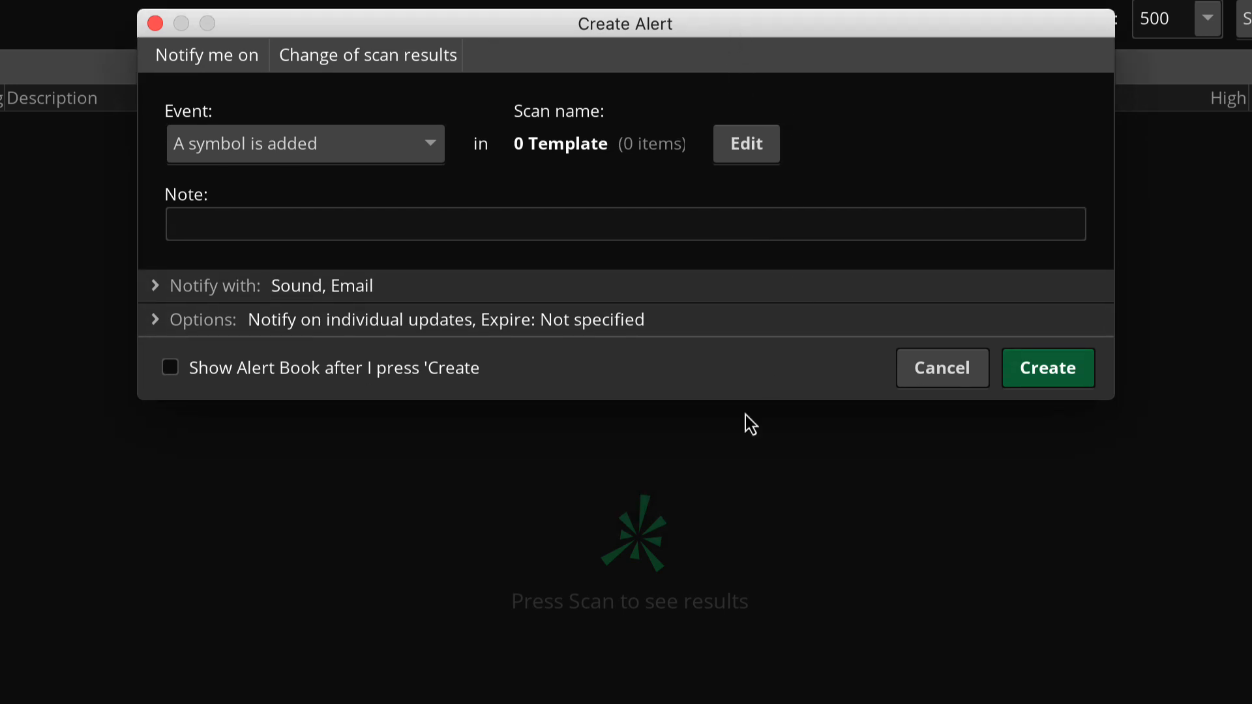
mouse_move(716, 263)
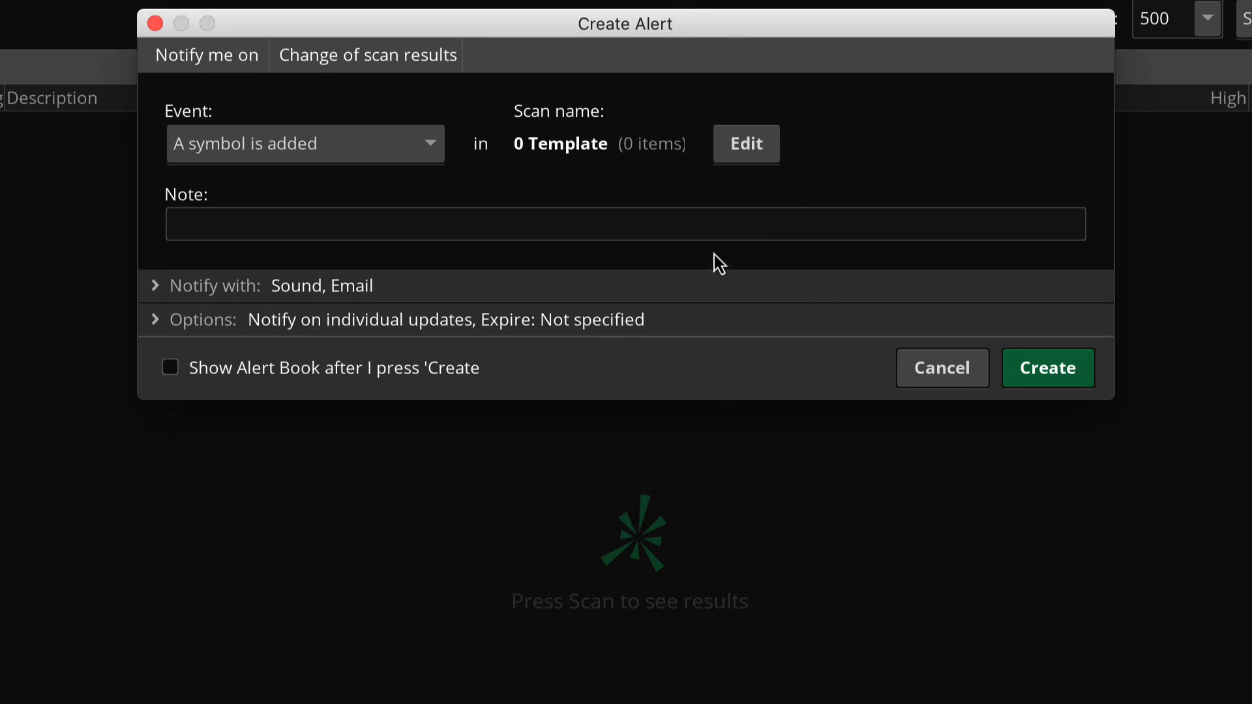
mouse_move(697, 149)
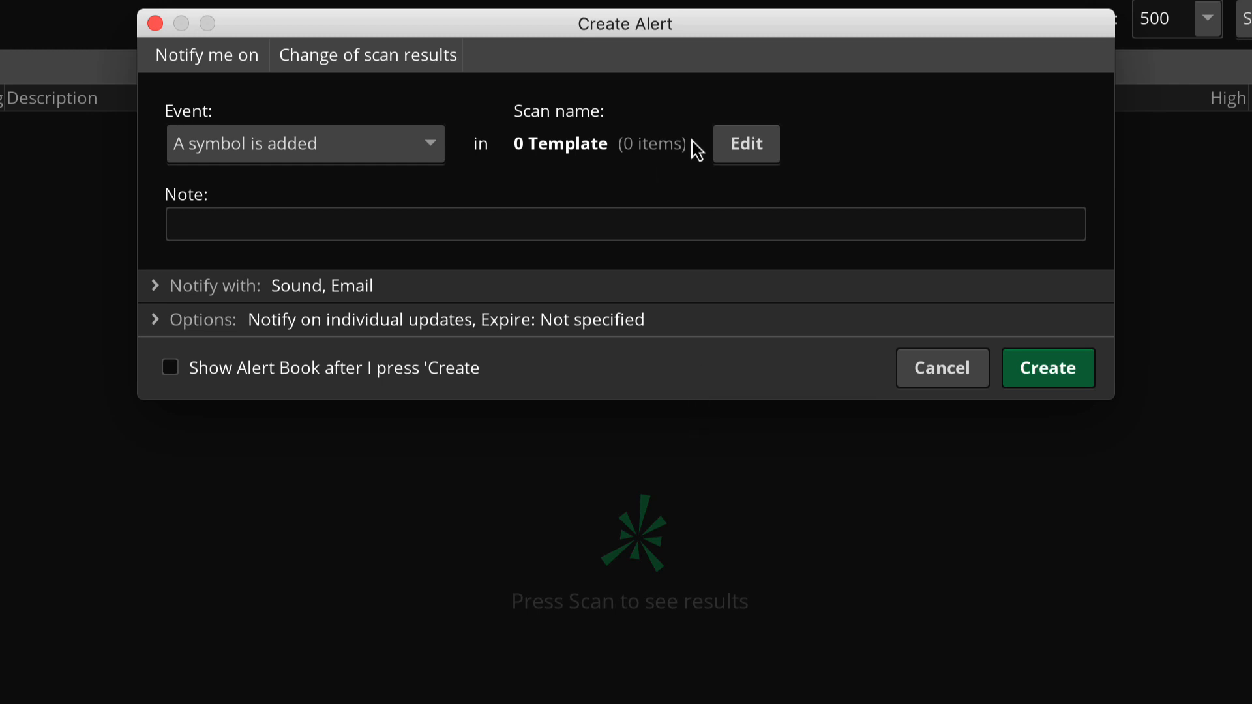
mouse_move(555, 377)
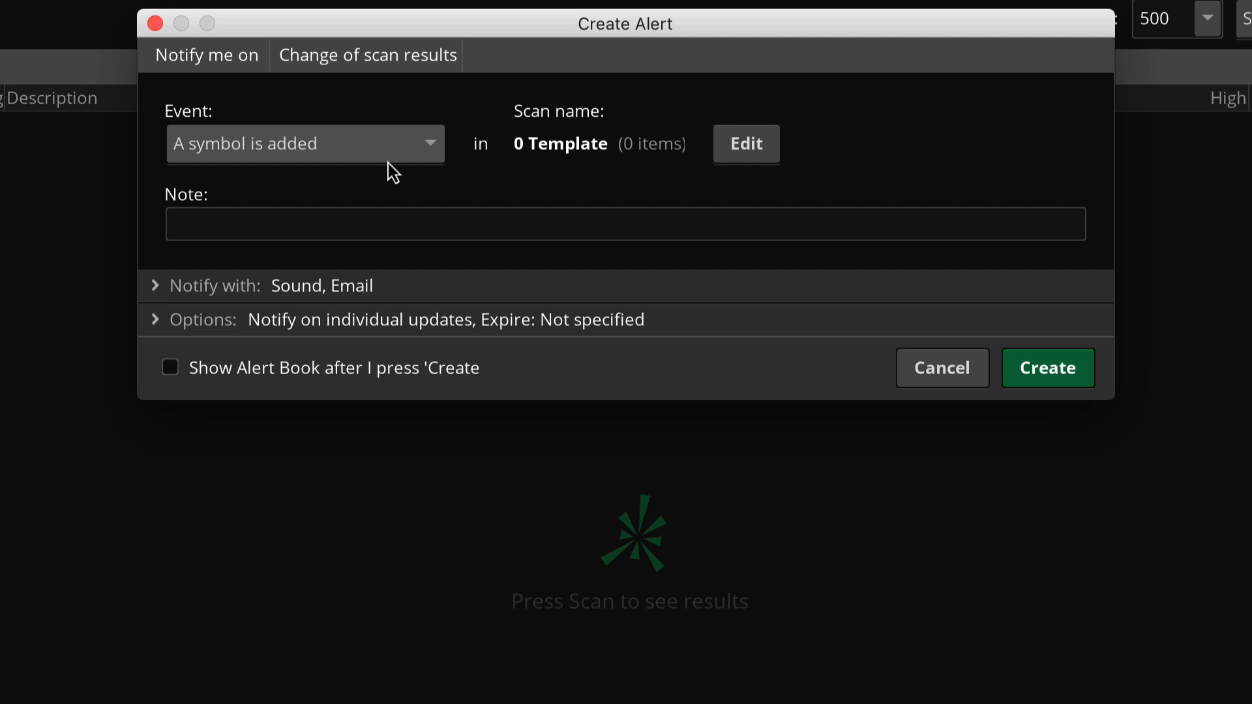
mouse_move(437, 160)
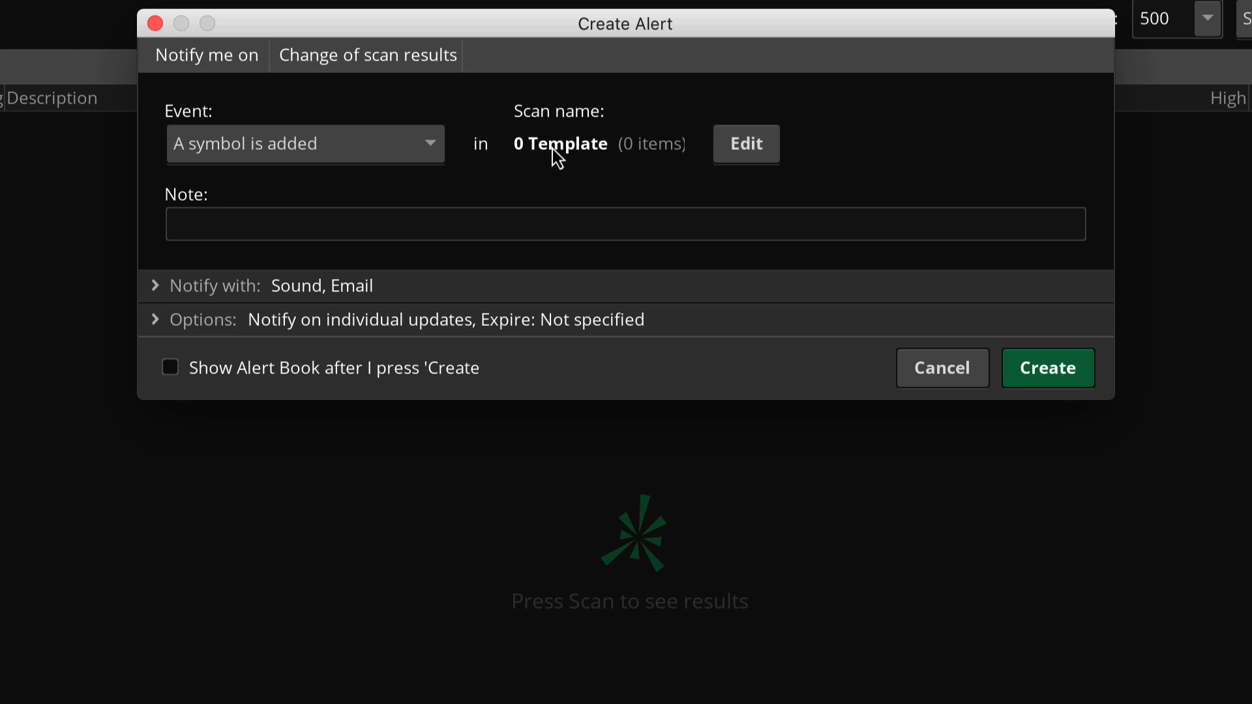
mouse_move(184, 130)
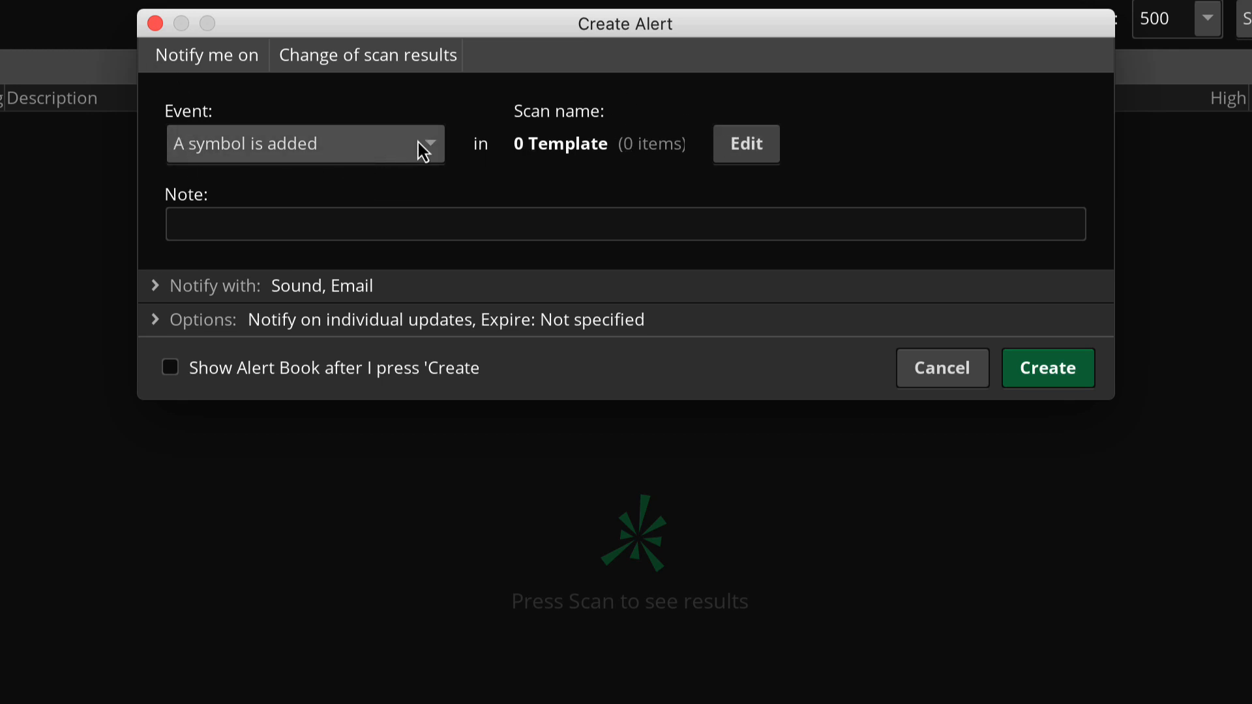
click(305, 144)
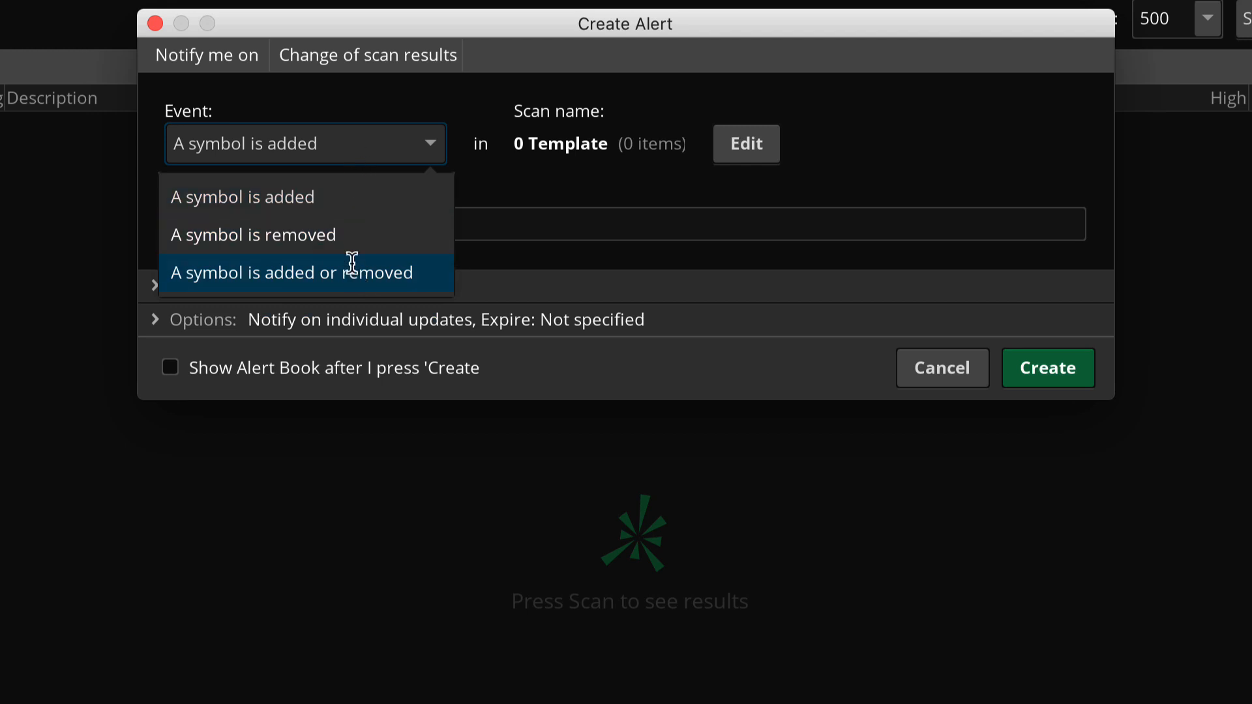
click(242, 196)
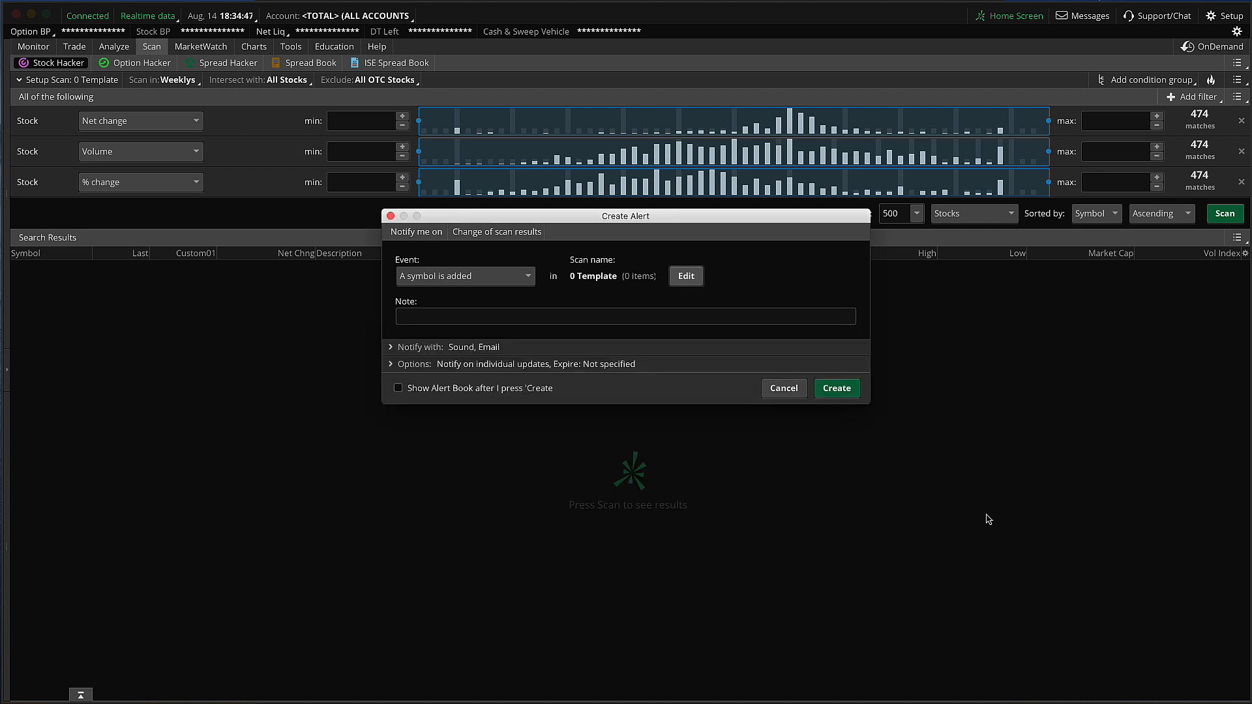
mouse_move(789, 246)
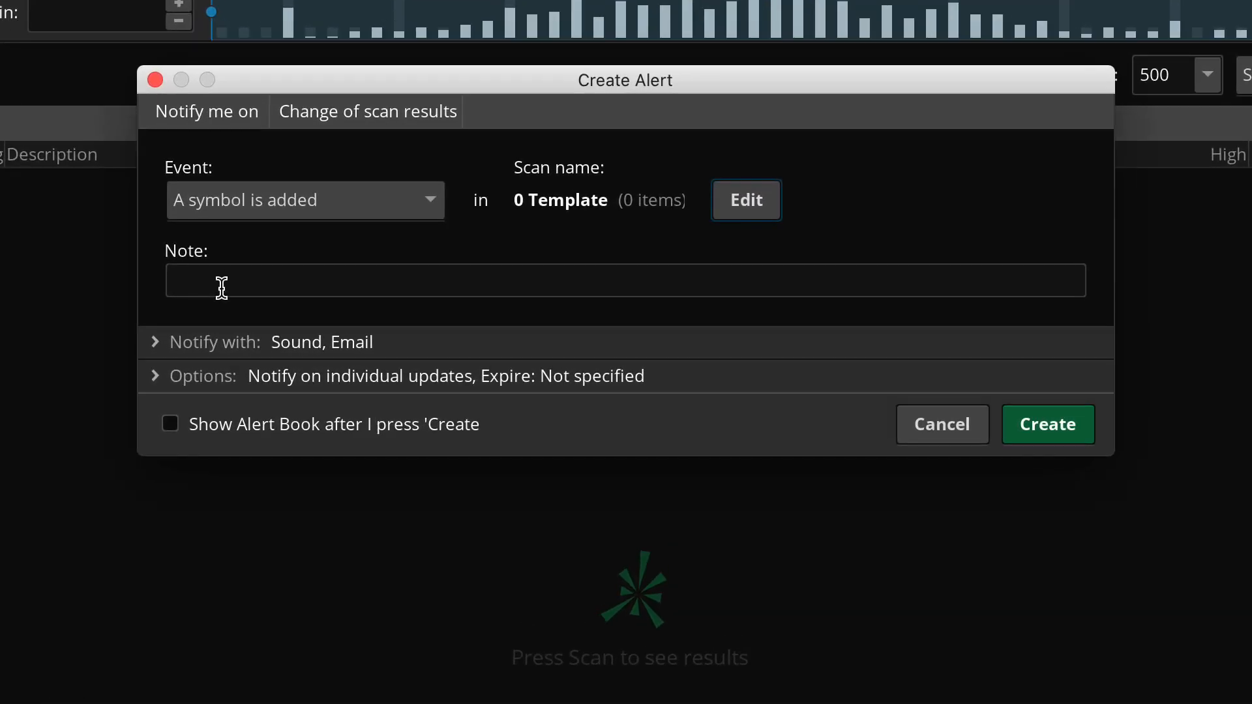
click(625, 281)
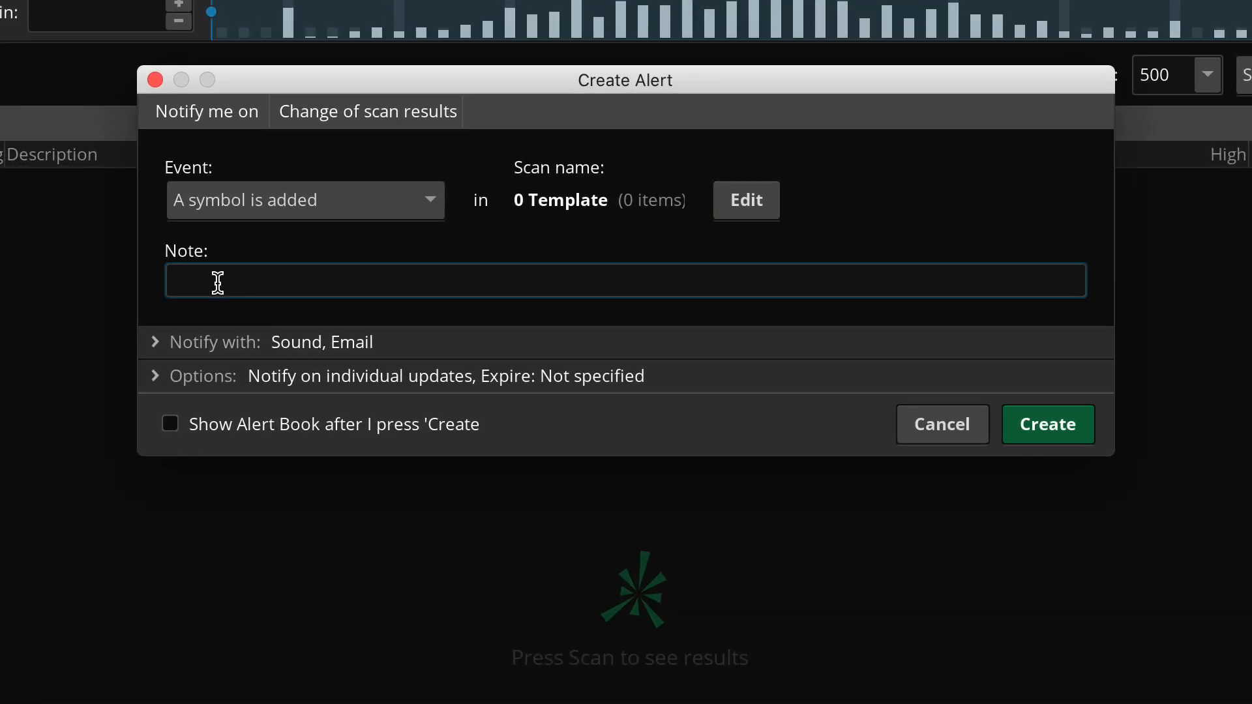
mouse_move(171, 361)
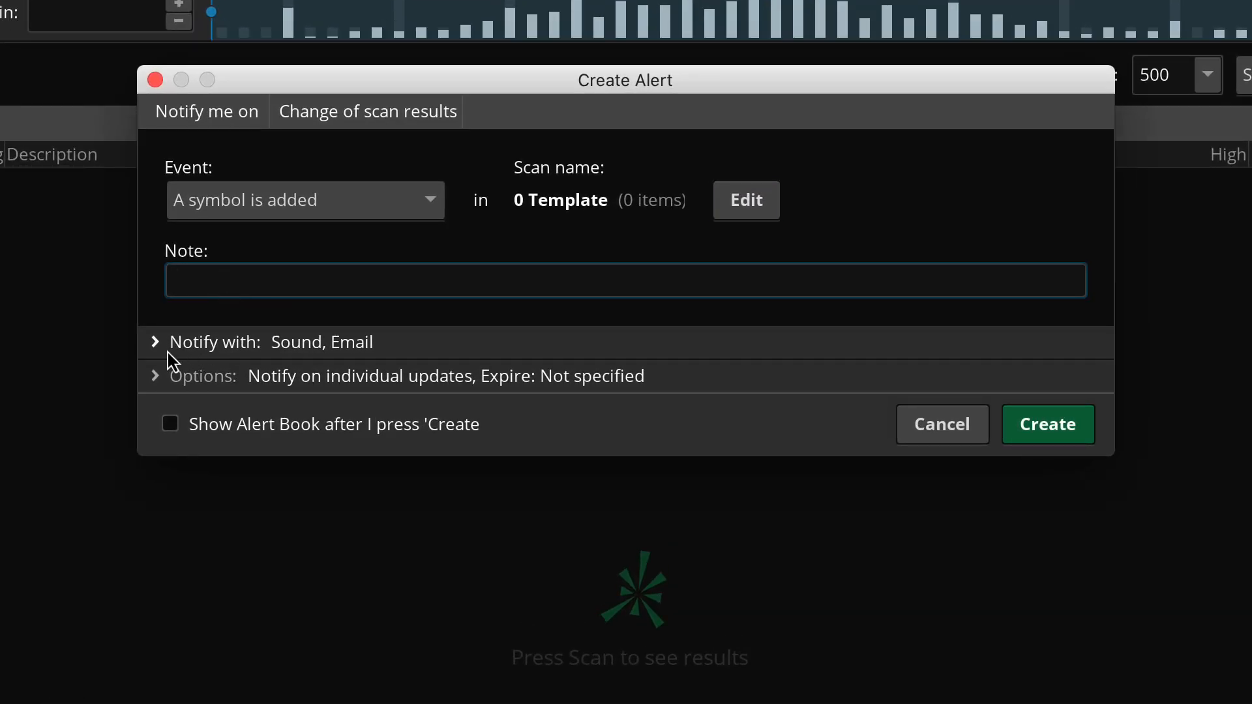
mouse_move(178, 356)
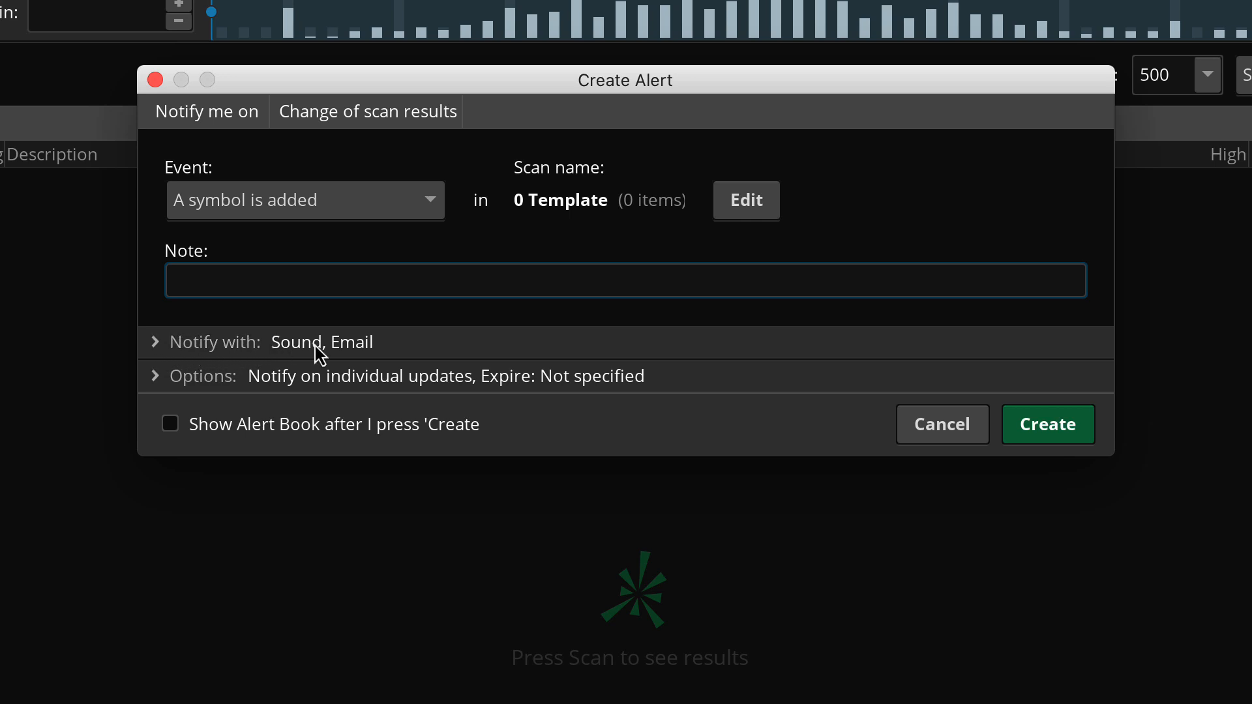
Step: Enable Bell sound, e-mail, and SMS during US market hours for the alert notifications
click(156, 341)
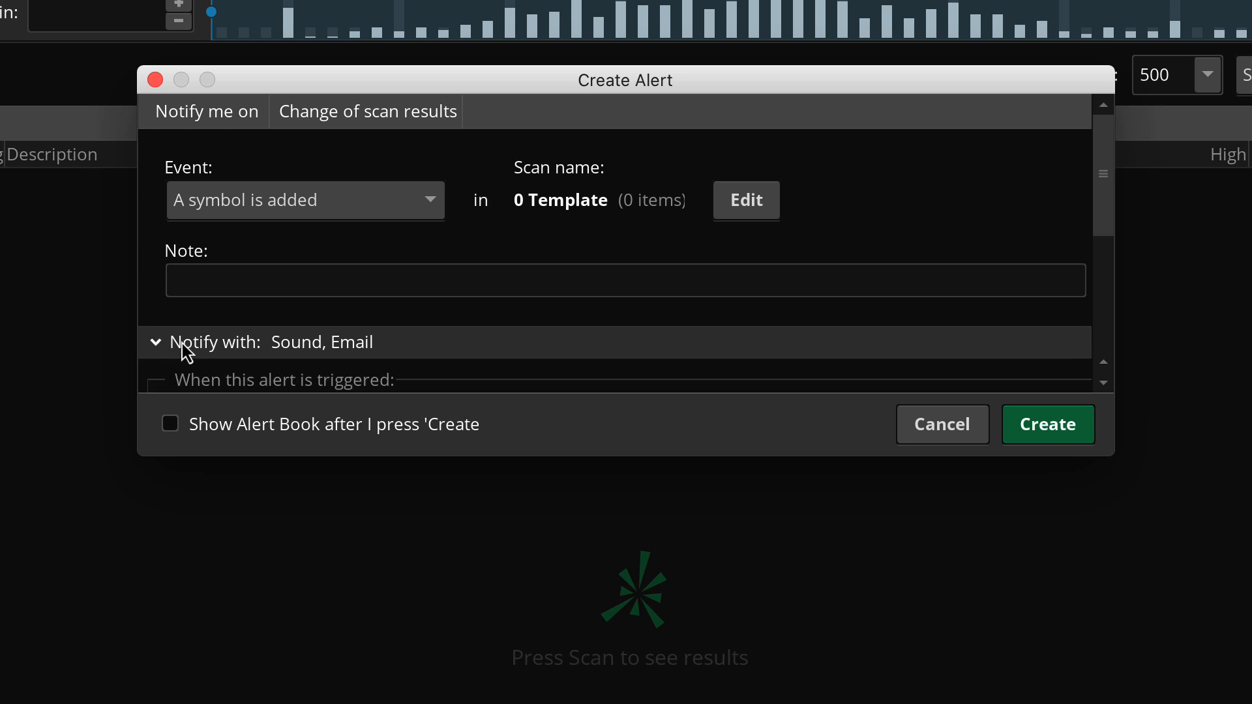
click(157, 342)
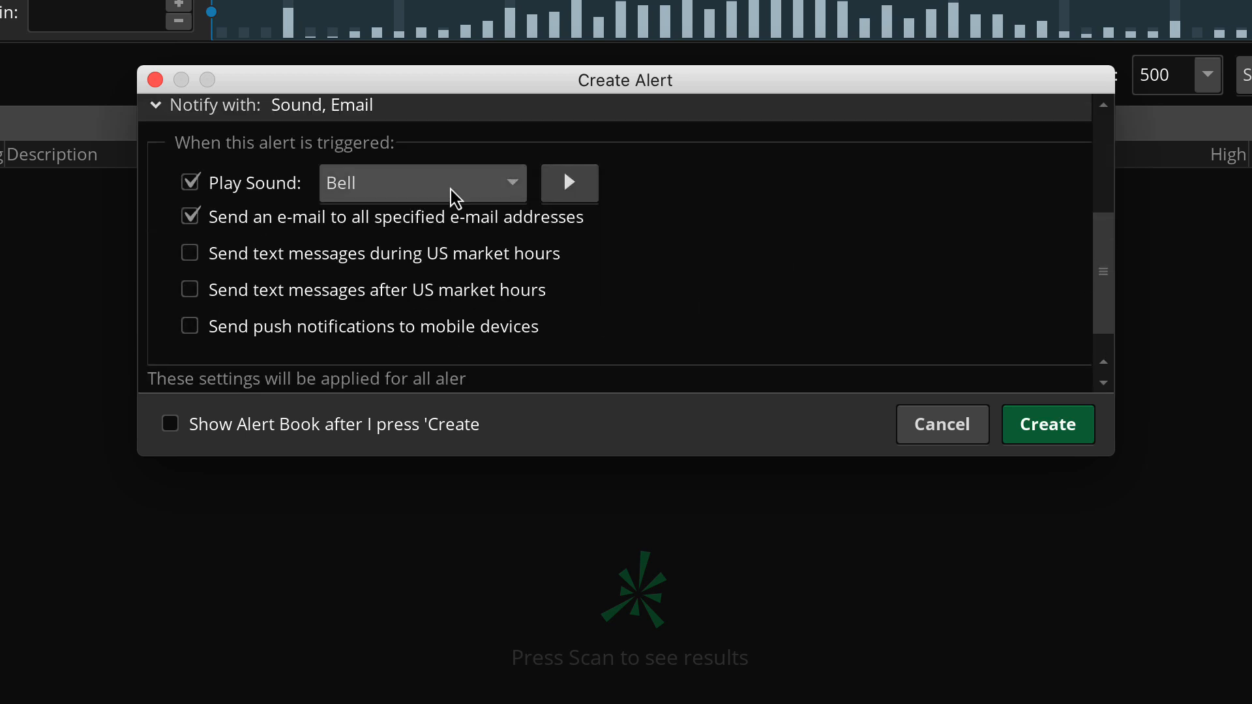
click(422, 184)
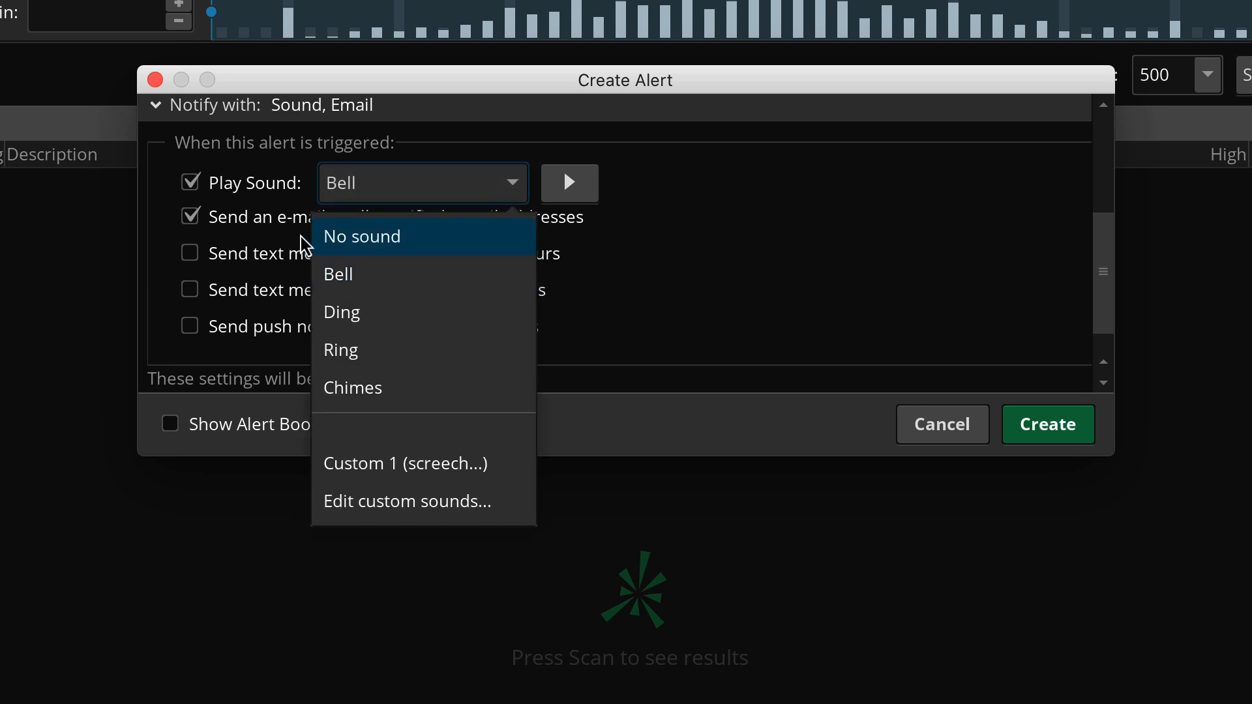
mouse_move(362, 463)
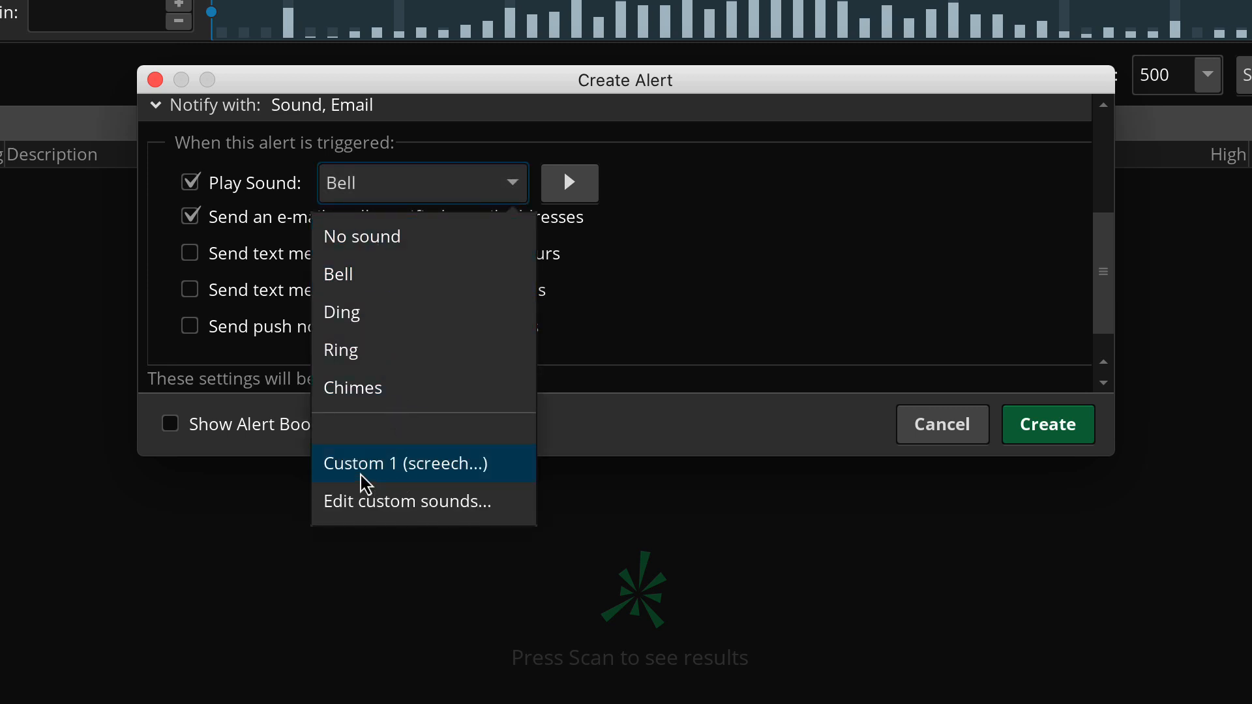
mouse_move(431, 501)
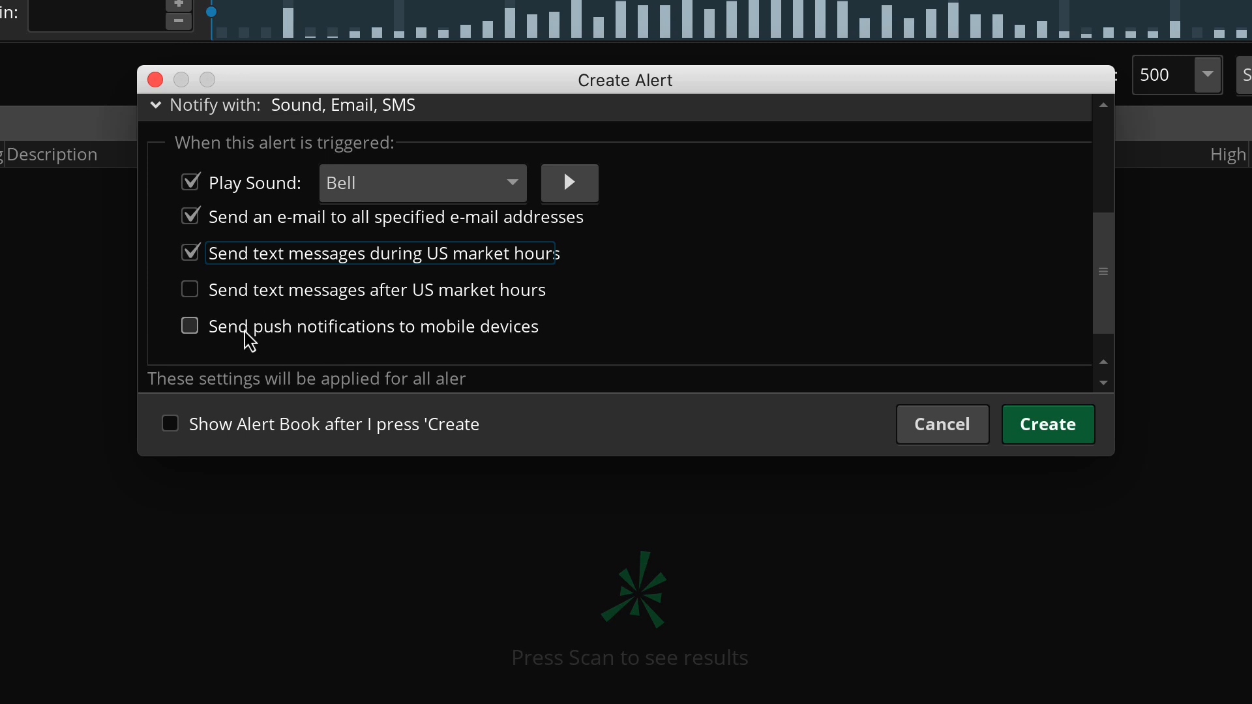
mouse_move(527, 336)
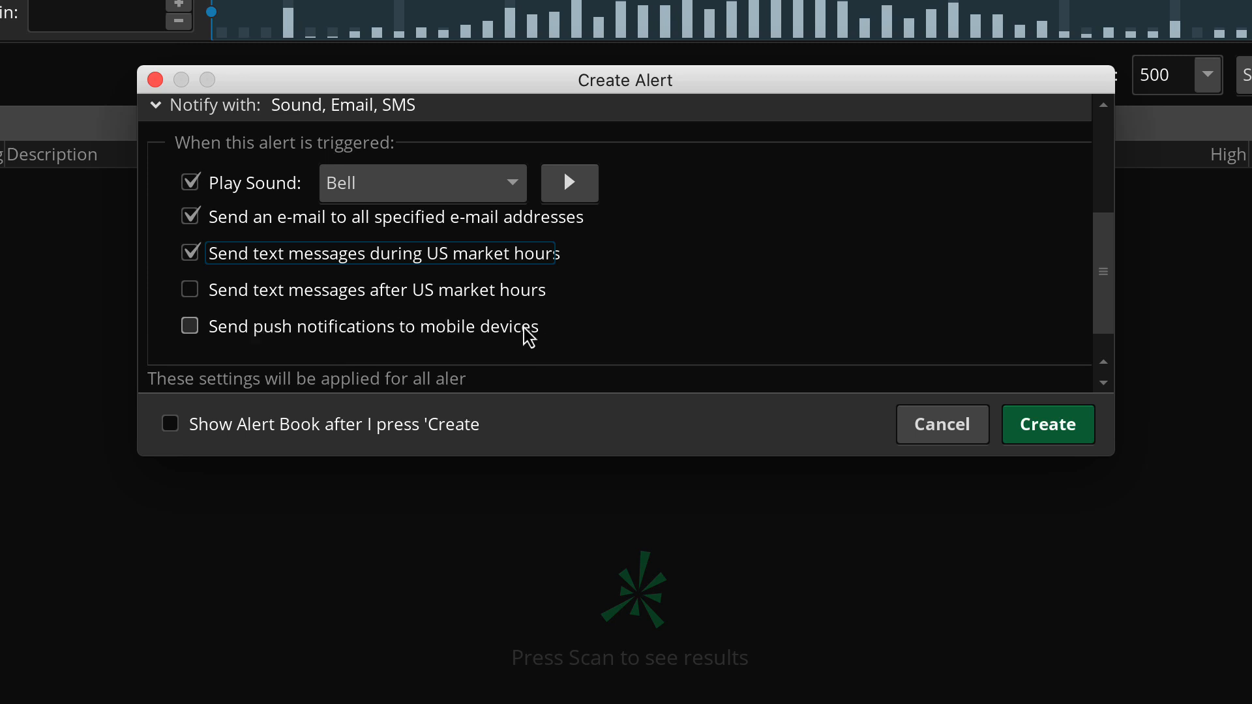
mouse_move(529, 342)
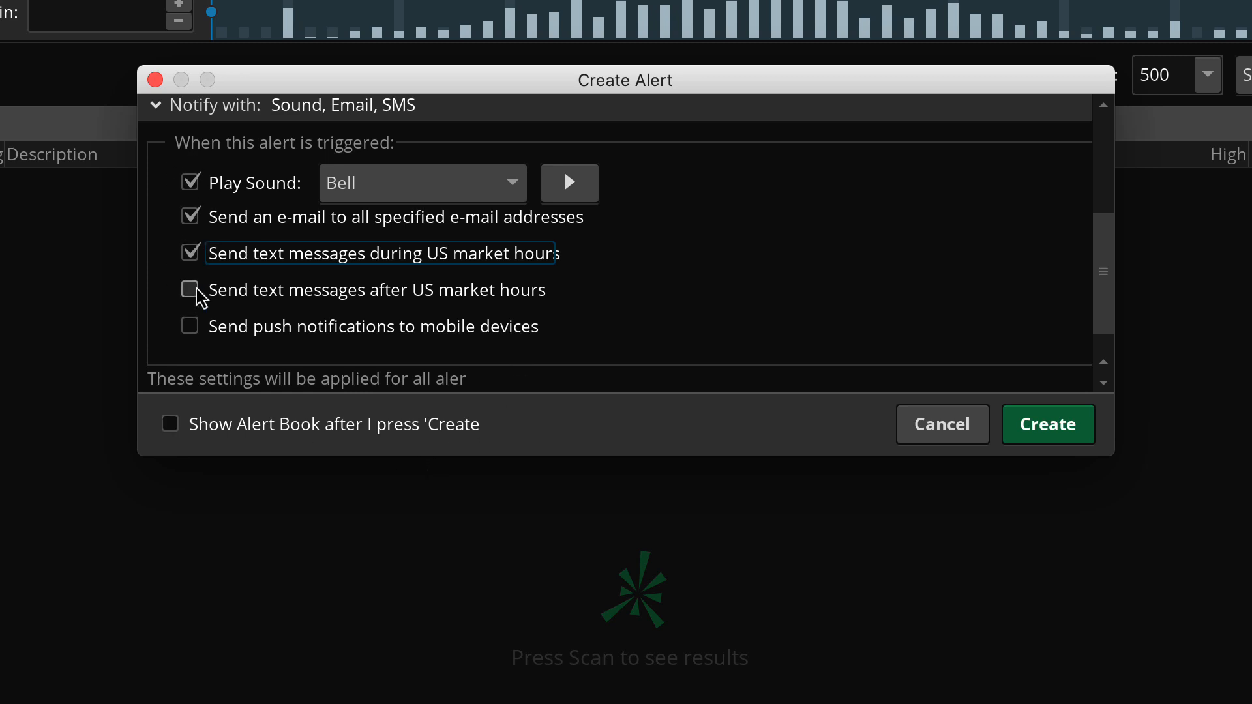
click(189, 289)
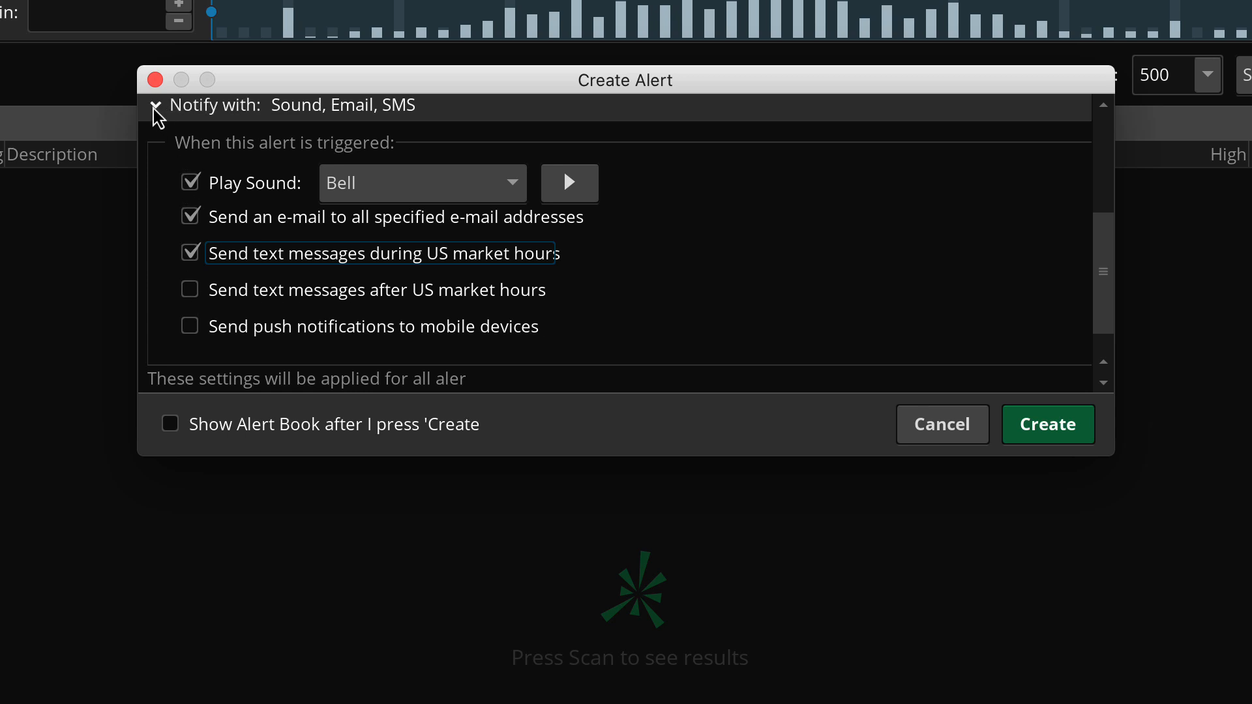
Step: Set the alert to send an hourly list of changes, expiring 11/12/2020 at 23:59:59
click(156, 105)
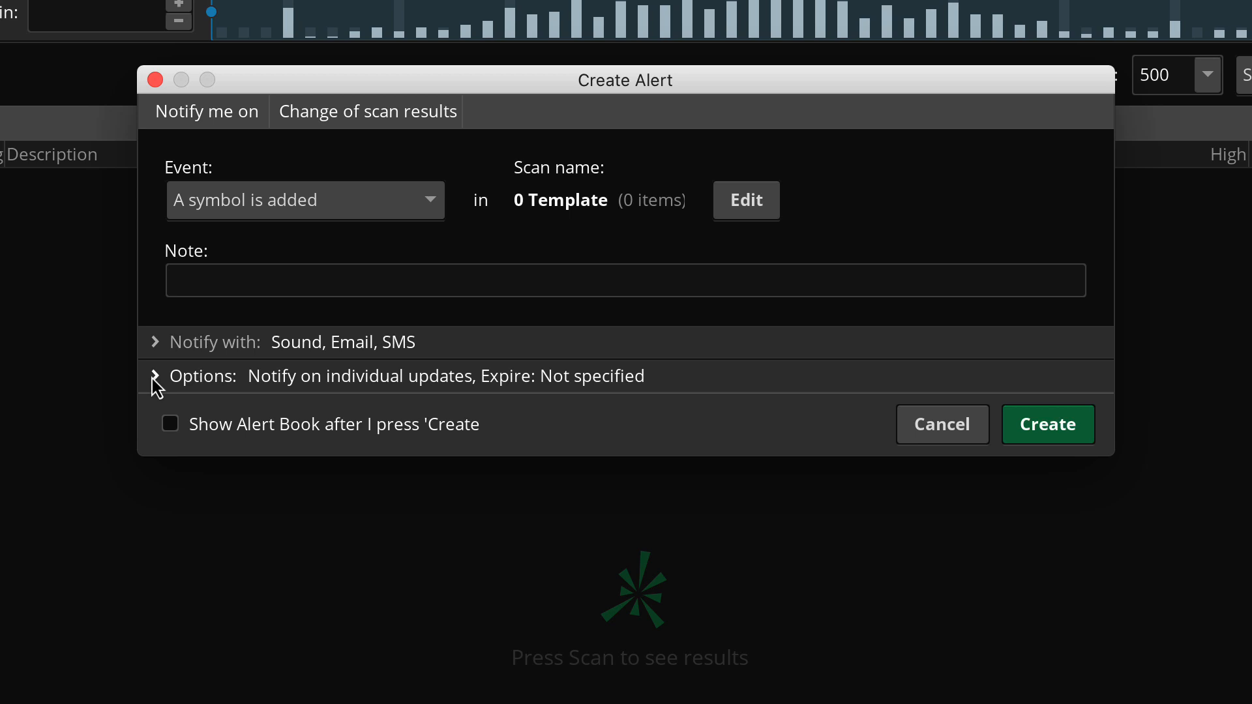
click(156, 377)
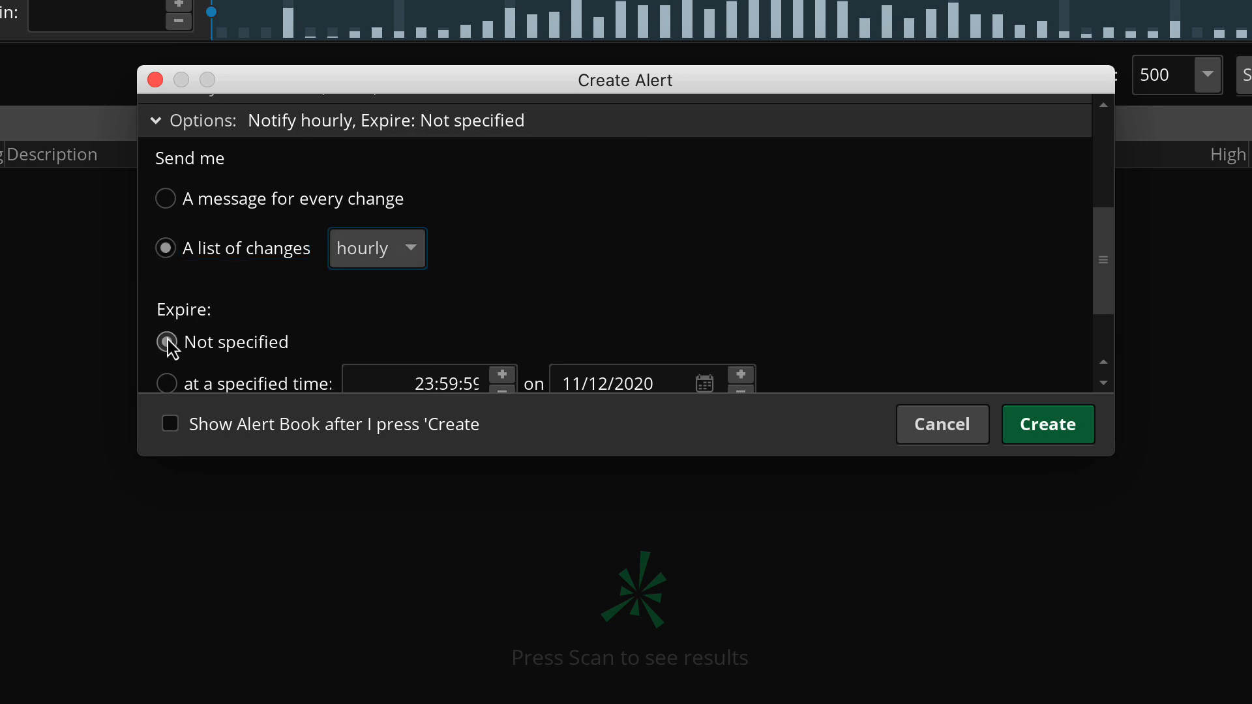
scroll(down, 3)
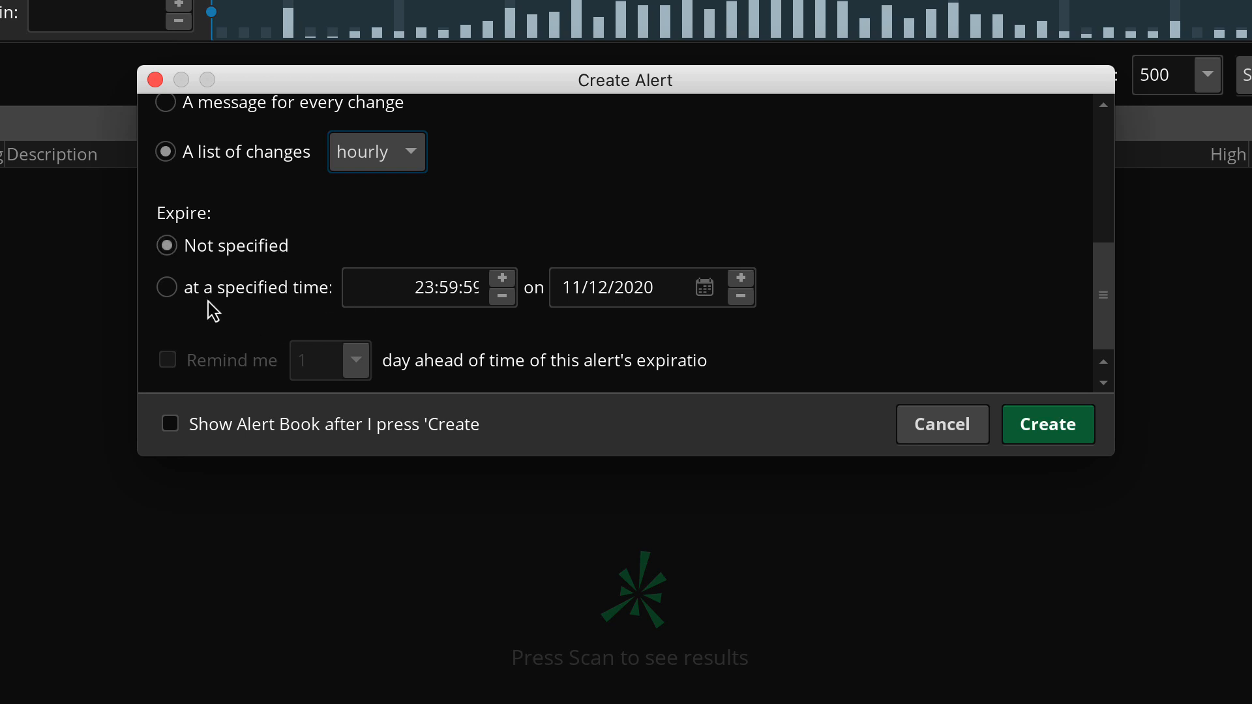
click(166, 287)
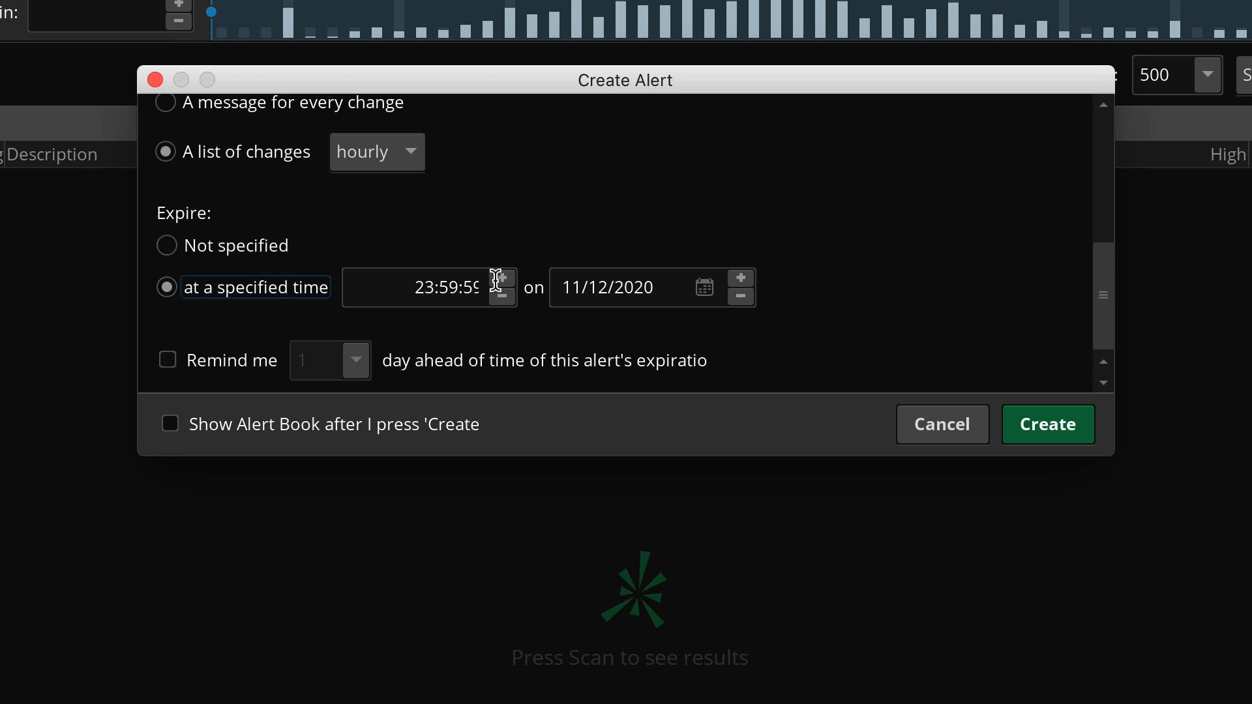
mouse_move(470, 265)
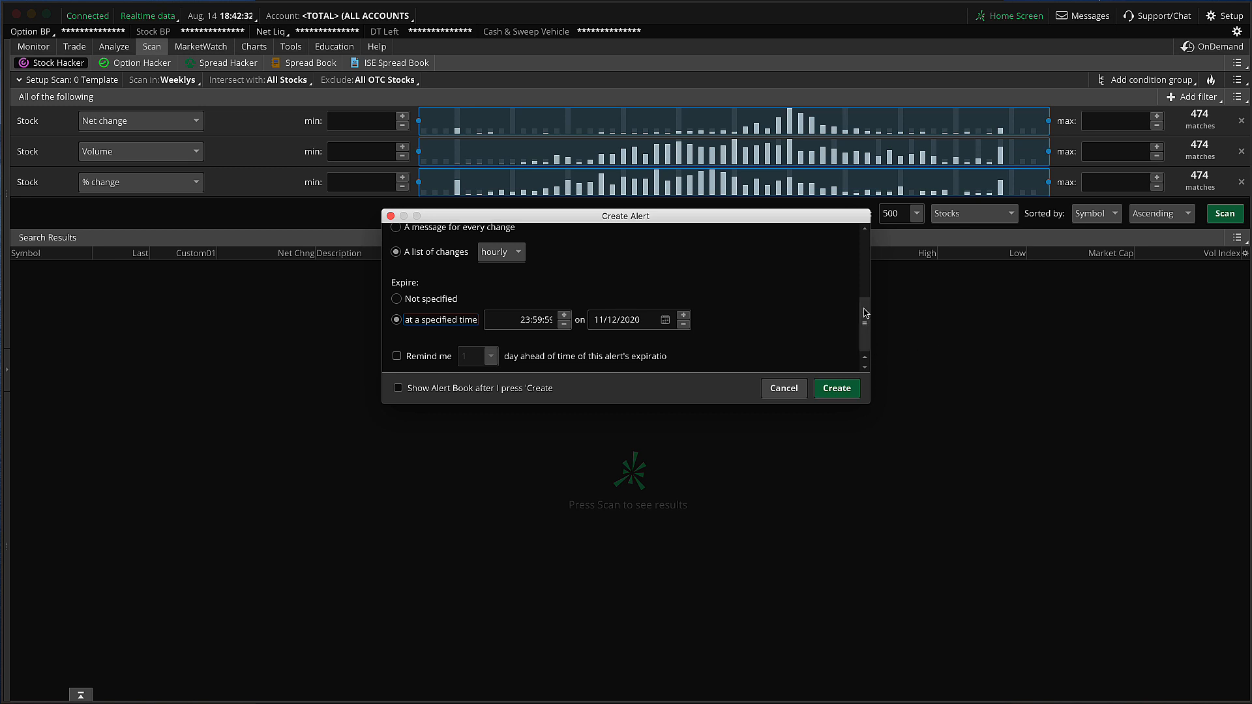
click(417, 232)
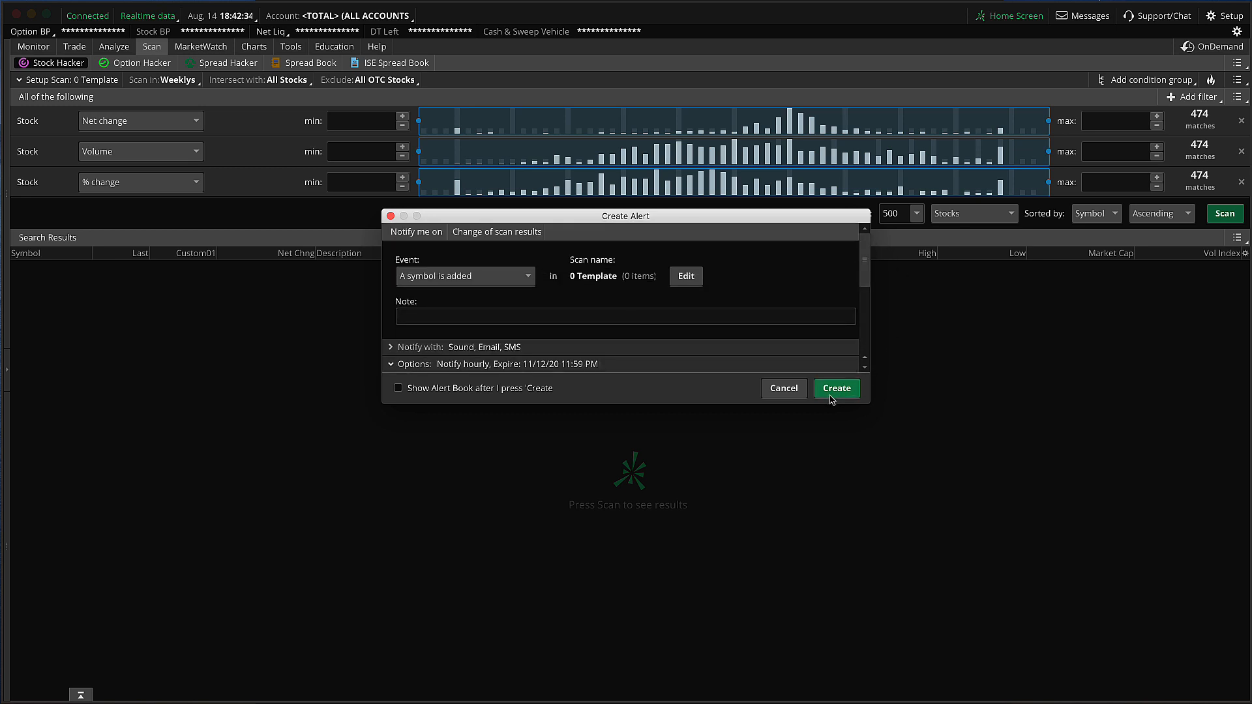
Step: Create the 0 Template scan alert and switch to MarketWatch
click(836, 388)
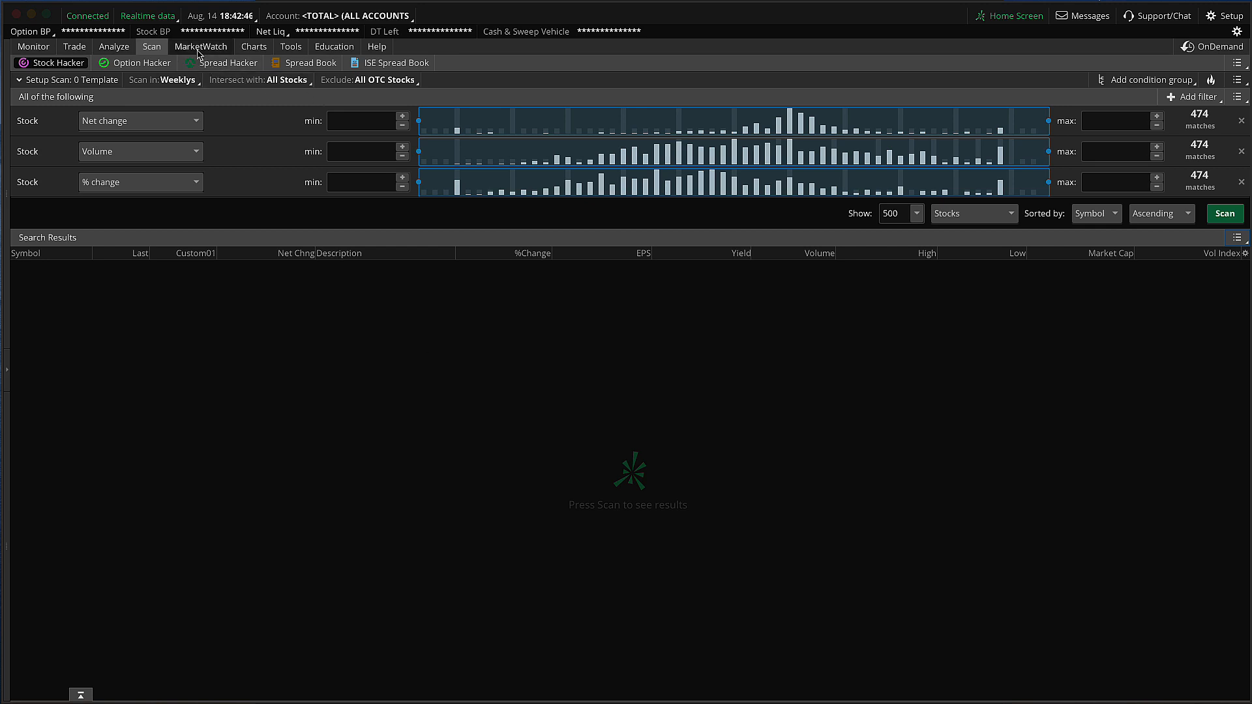
click(200, 46)
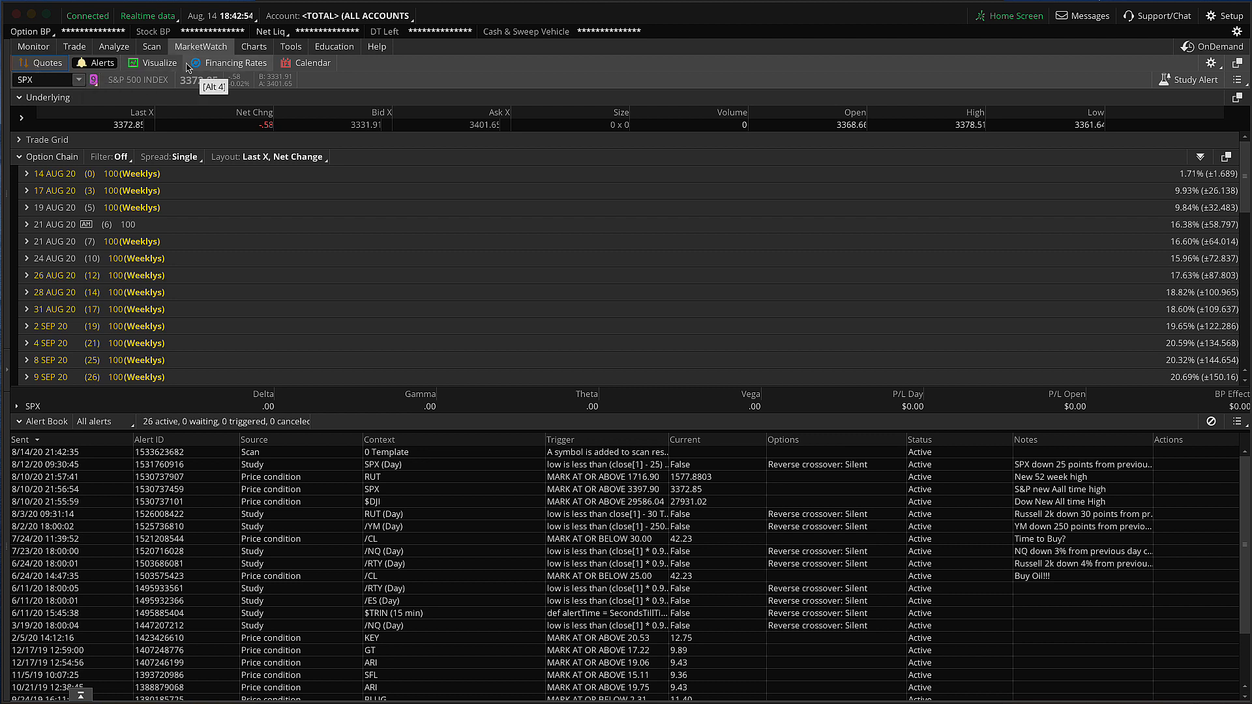
Step: Cancel the 0 Template scan alert from the Alert Book, leaving 25 active alerts
click(715, 452)
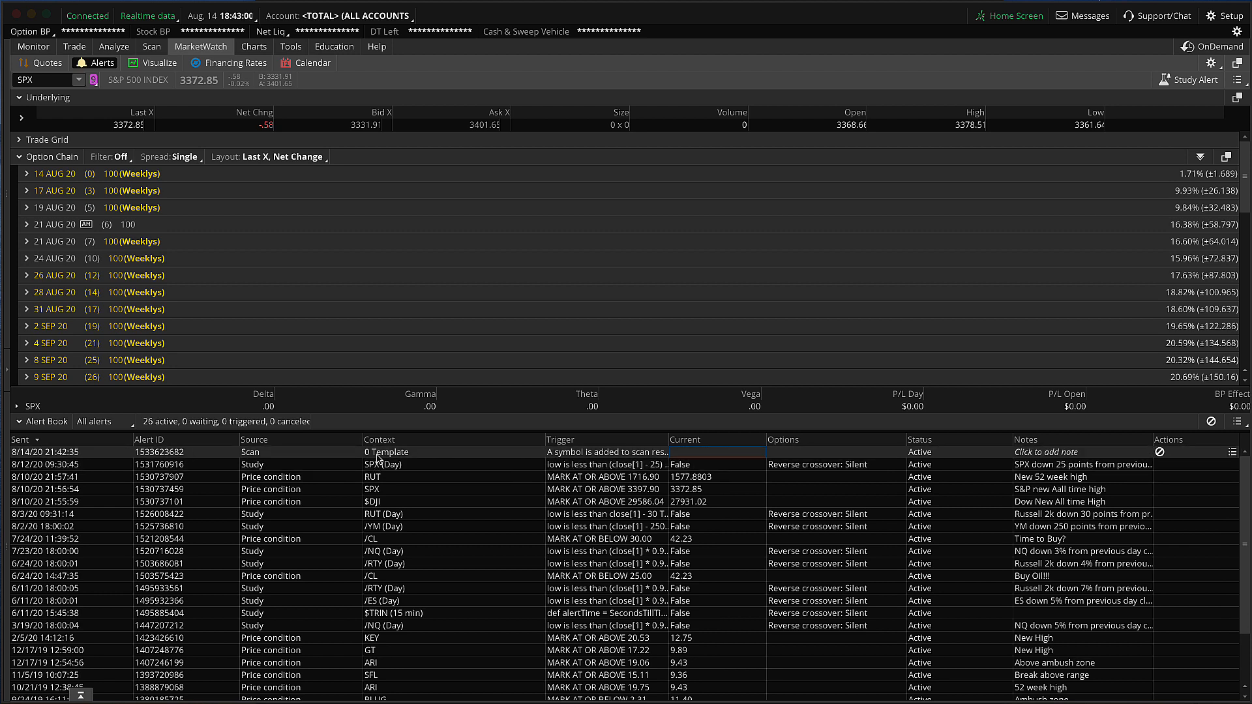
mouse_move(353, 457)
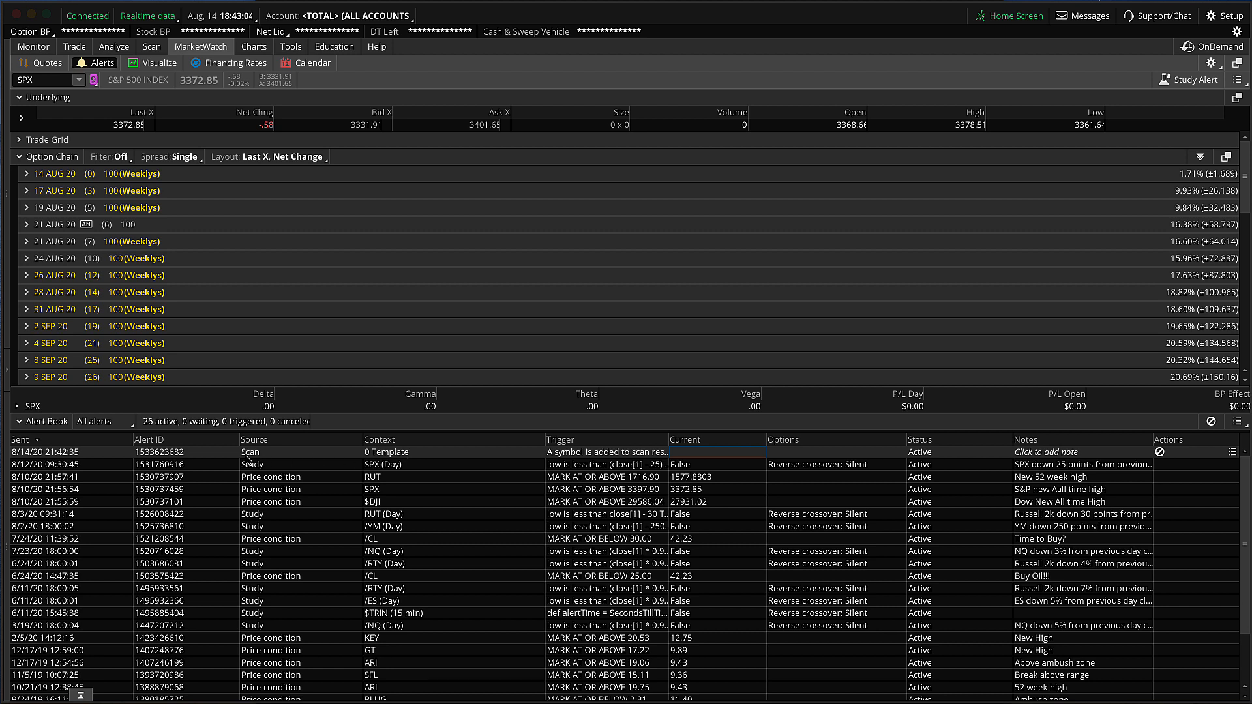
mouse_move(250, 463)
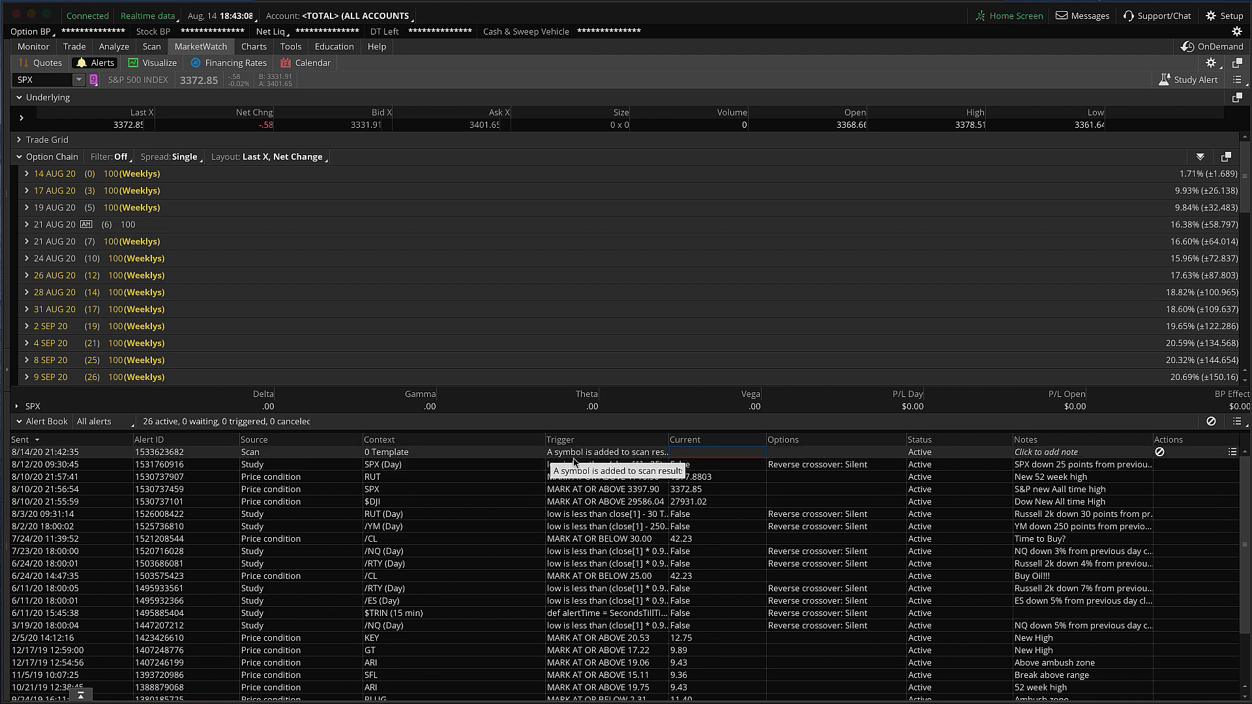
mouse_move(810, 455)
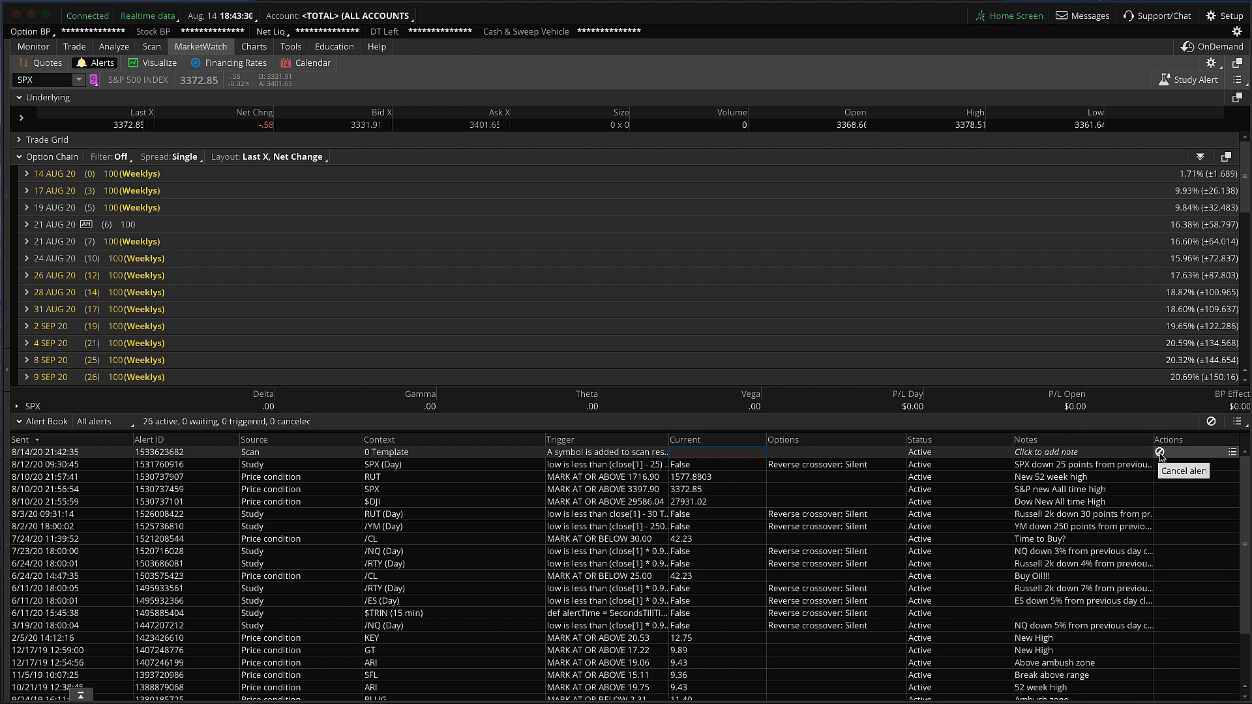
click(1158, 452)
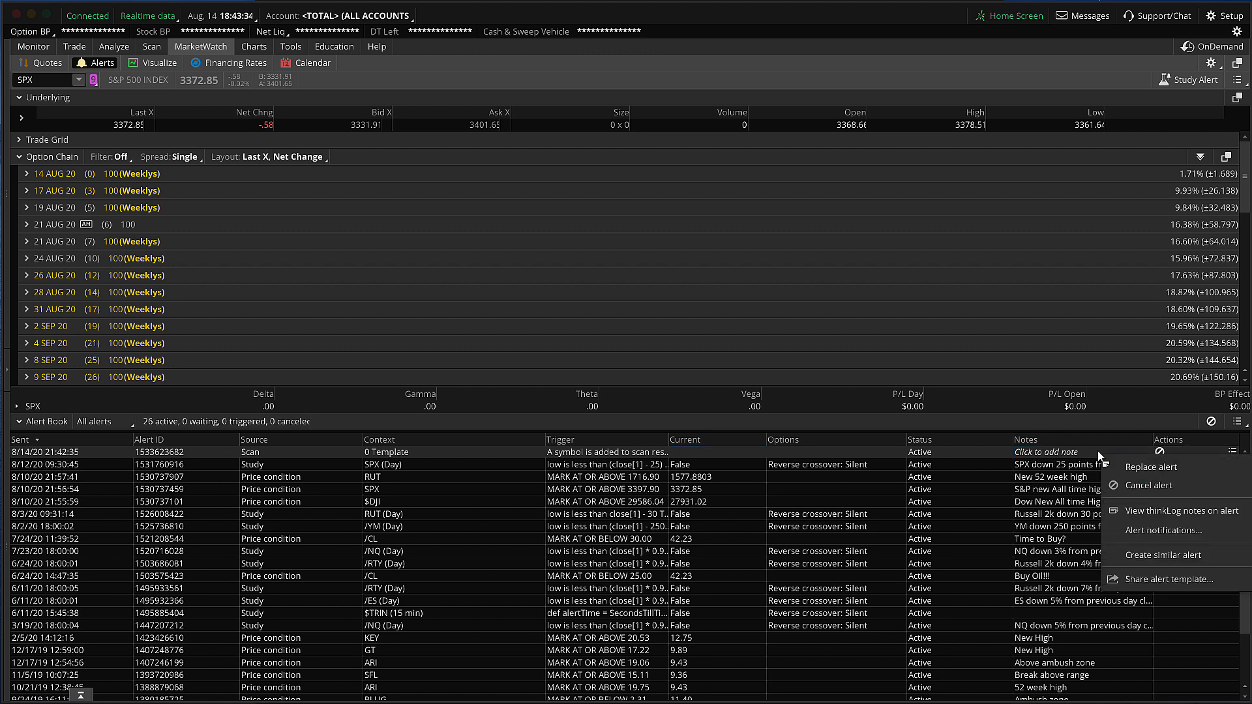
mouse_move(1149, 485)
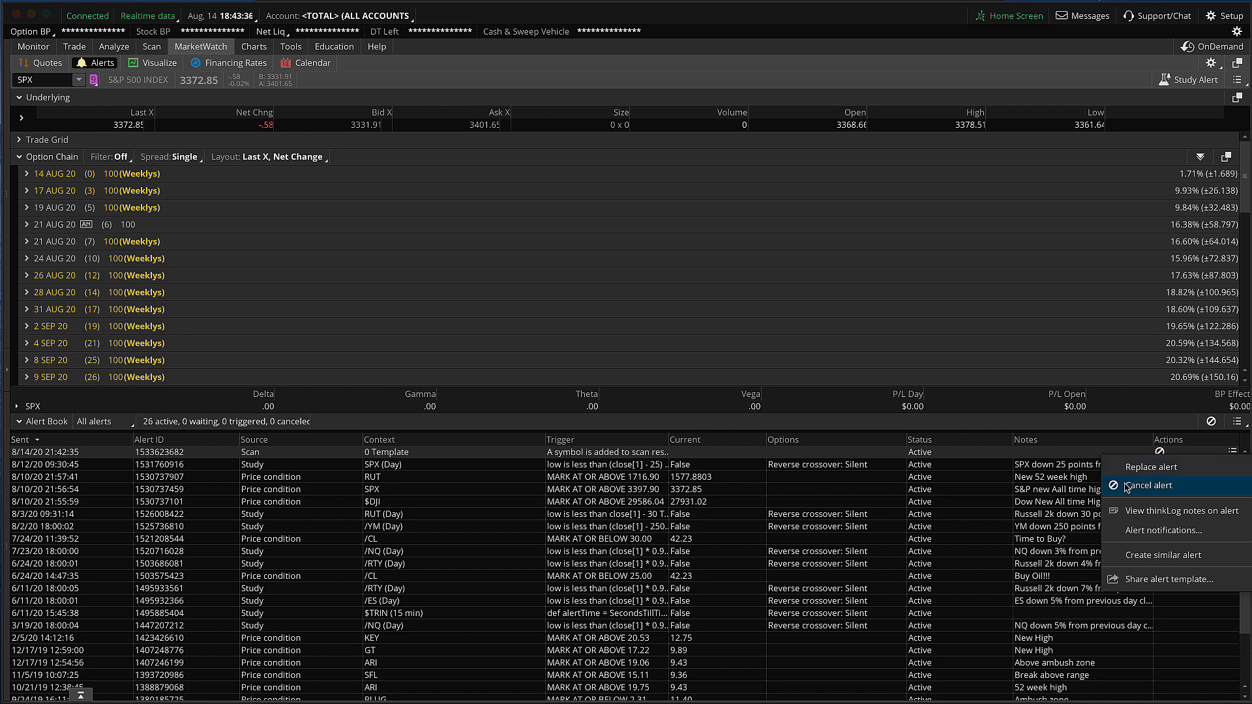
click(1149, 486)
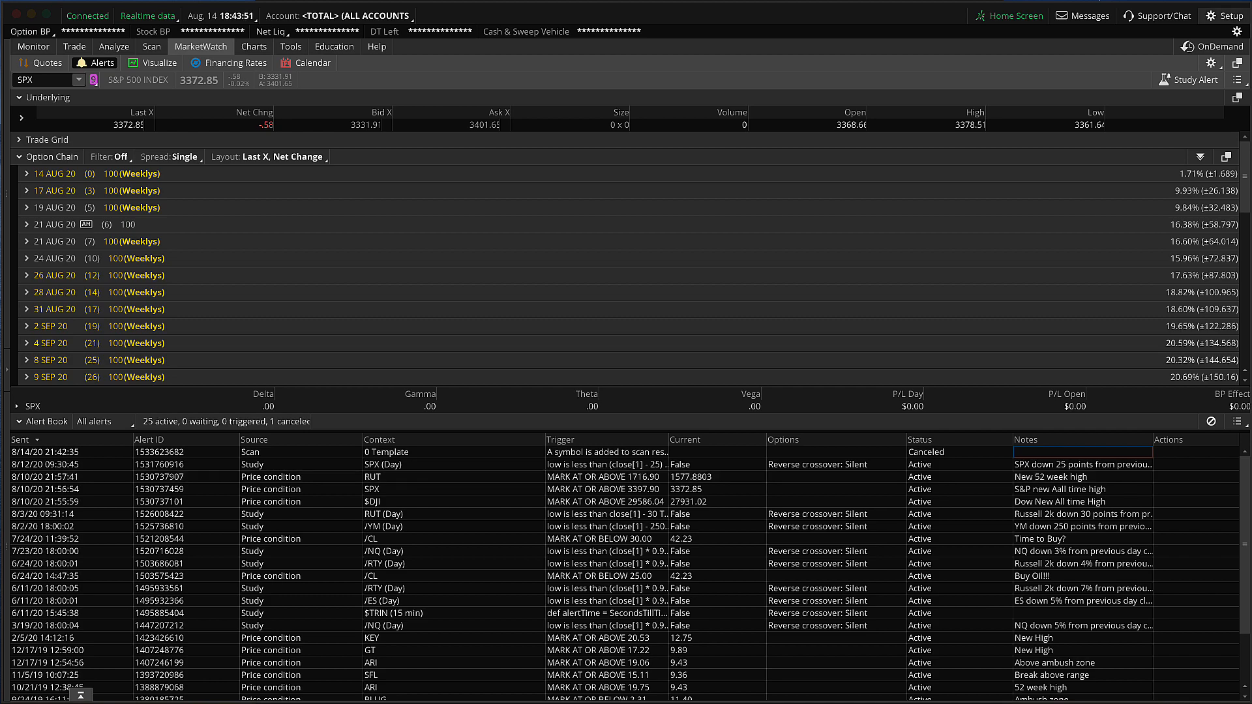
Step: Show the Notifications tab of Application settings from the Setup menu
click(1234, 15)
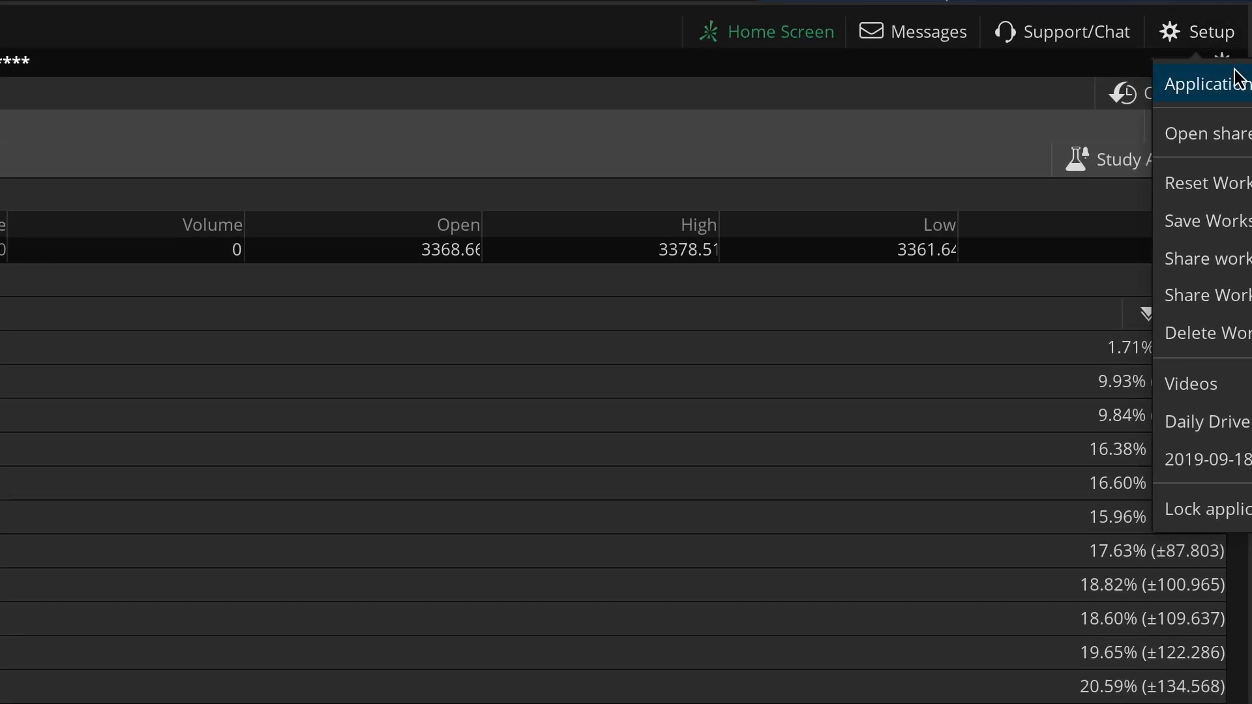
click(1206, 84)
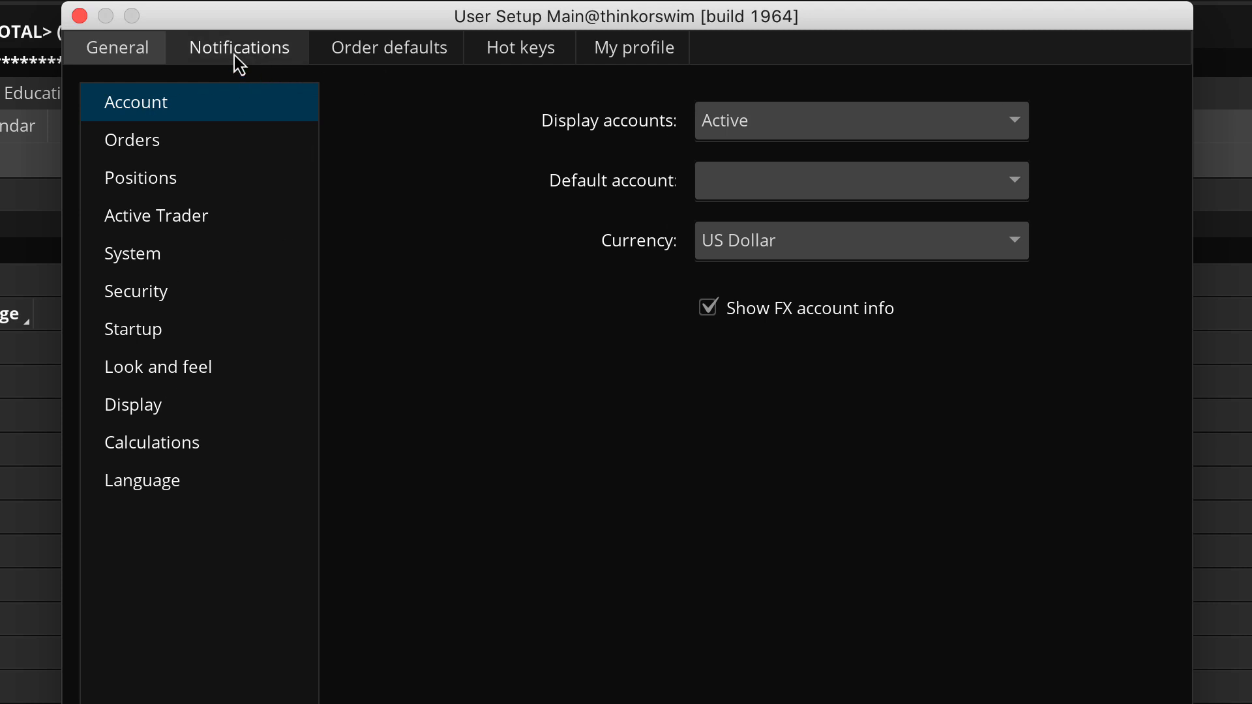
click(237, 46)
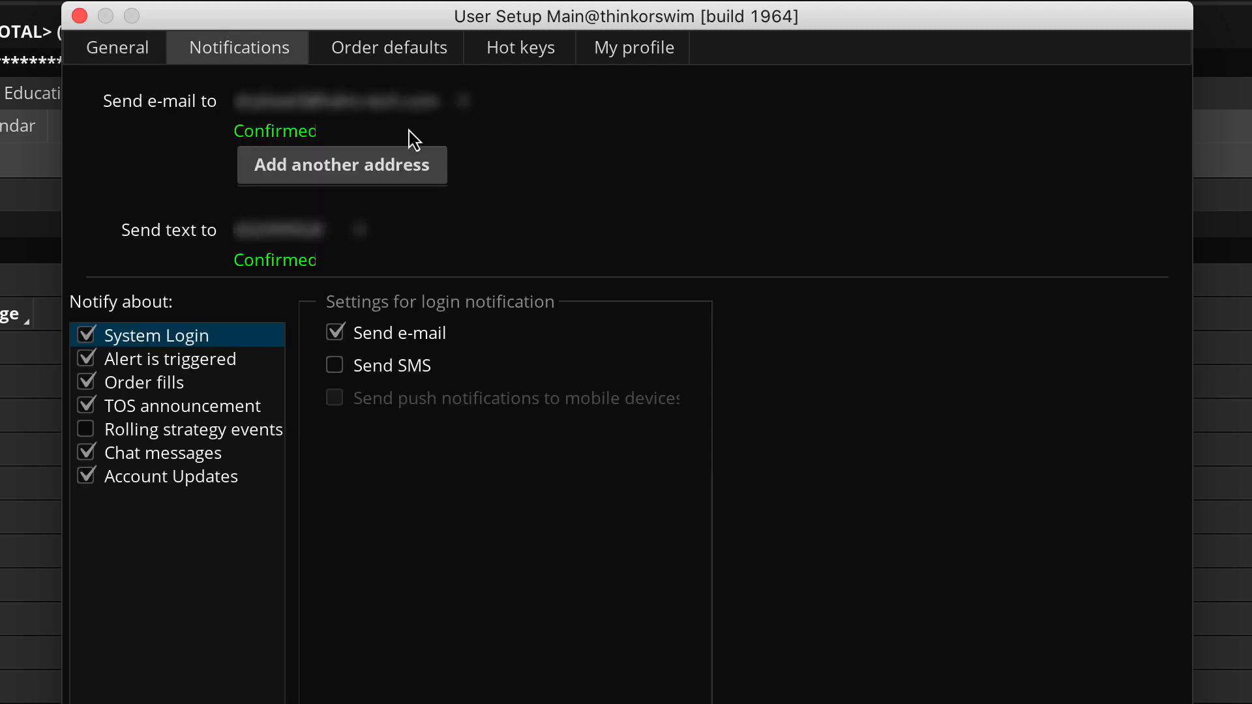
mouse_move(274, 118)
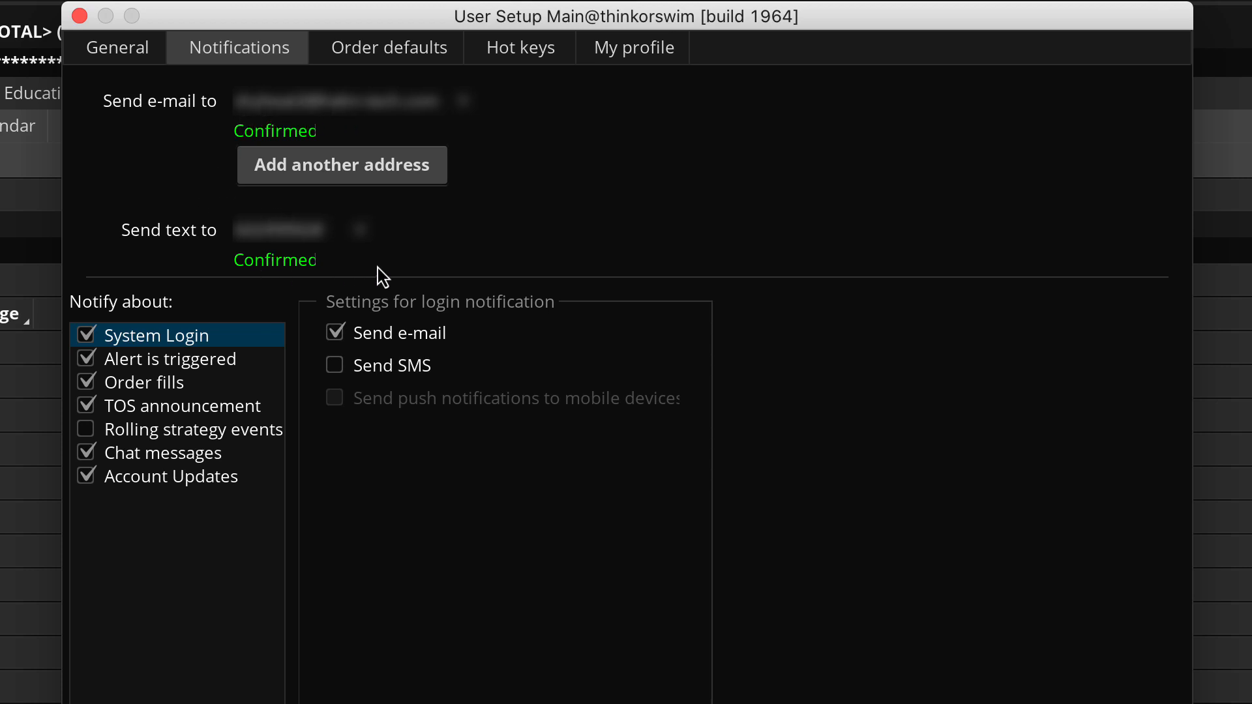
mouse_move(430, 327)
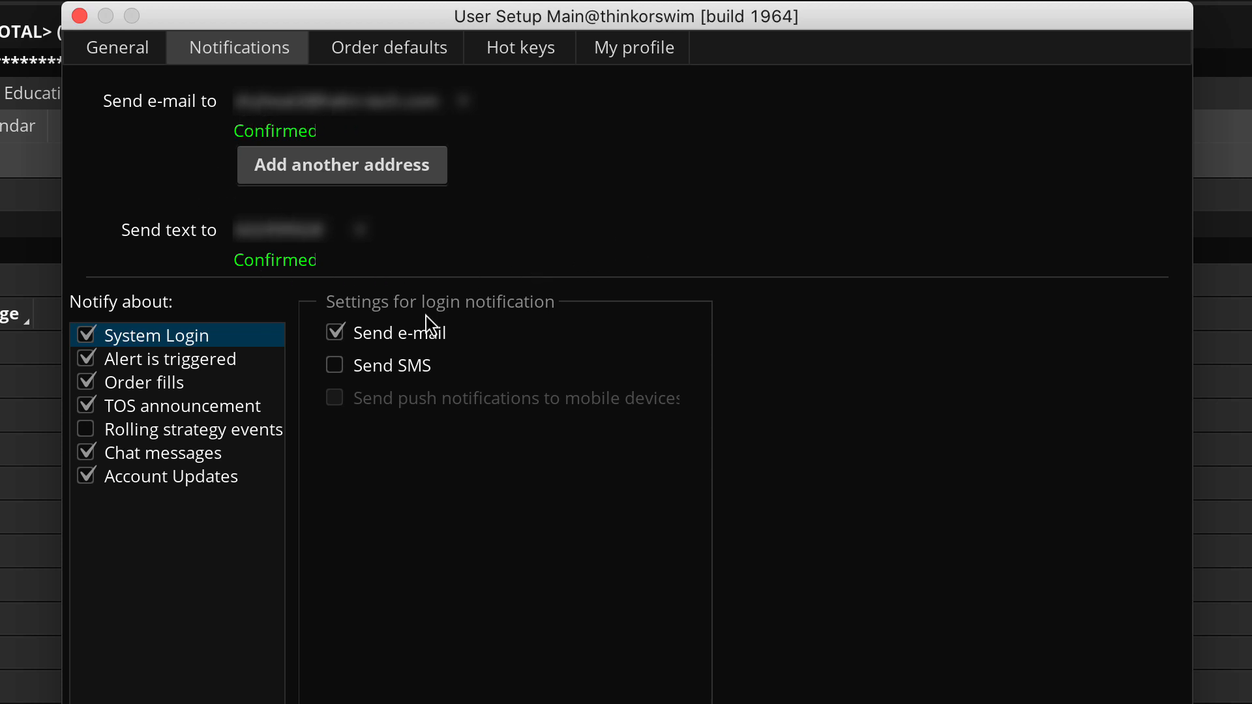
mouse_move(127, 411)
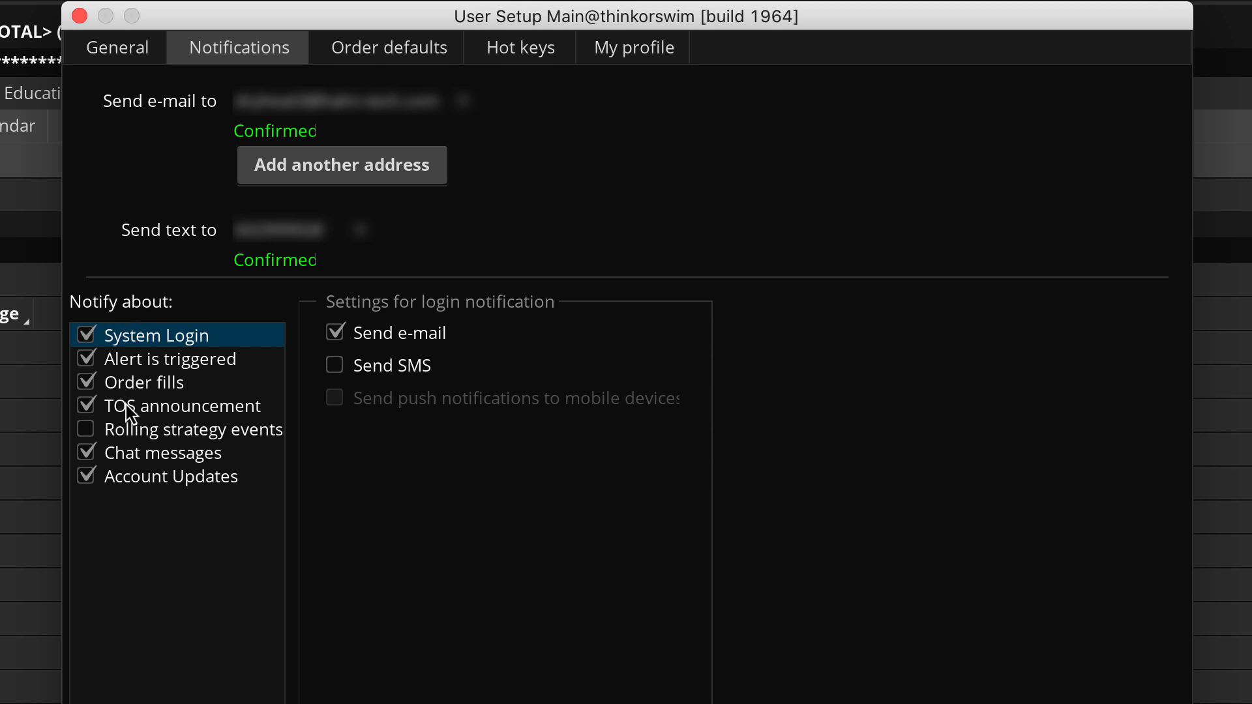